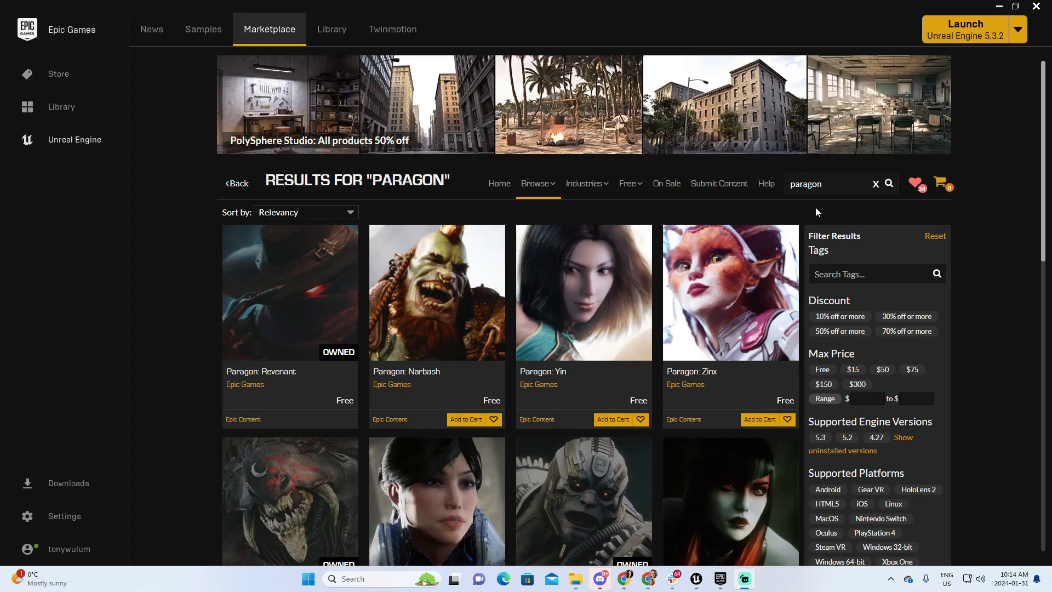
Sort the Paragon marketplace results Newest First and scan down the listing
{"action": "left_click", "coordinate": [585, 183]}
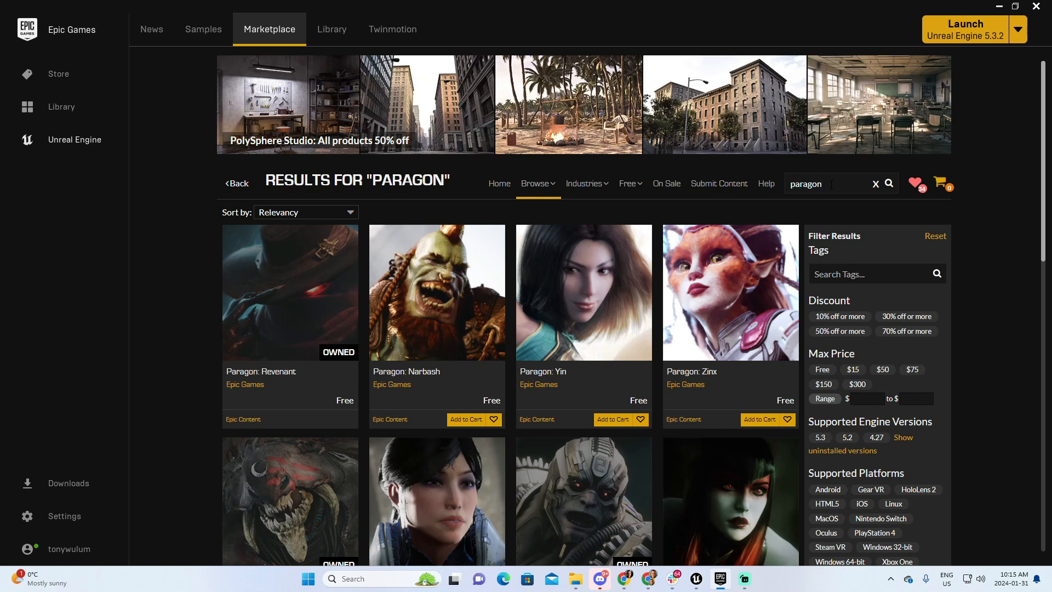
{"action": "left_click", "coordinate": [305, 212]}
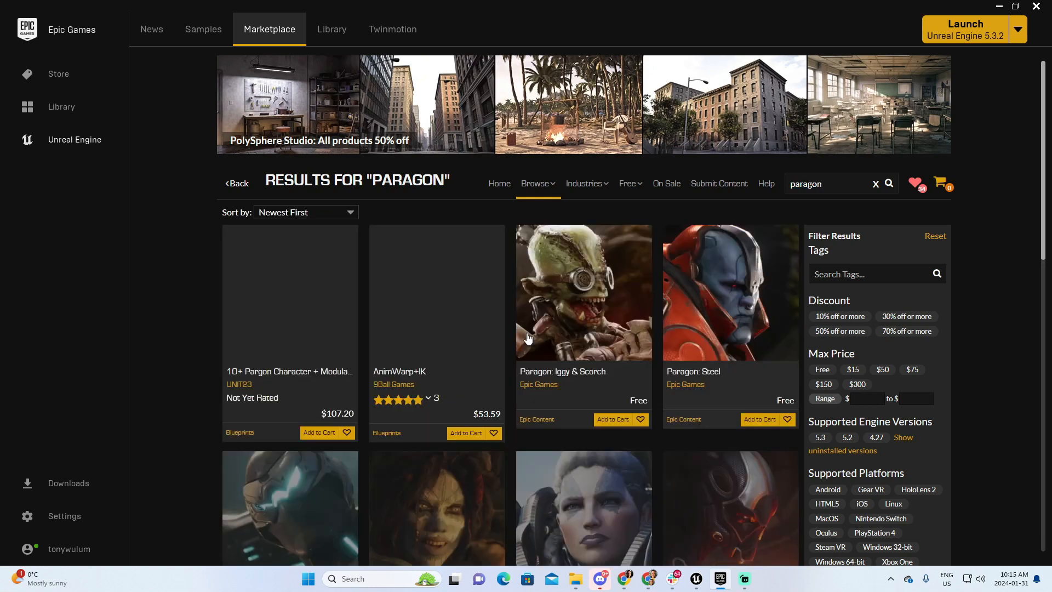
{"action": "scroll", "scroll_direction": "down", "scroll_amount": 3}
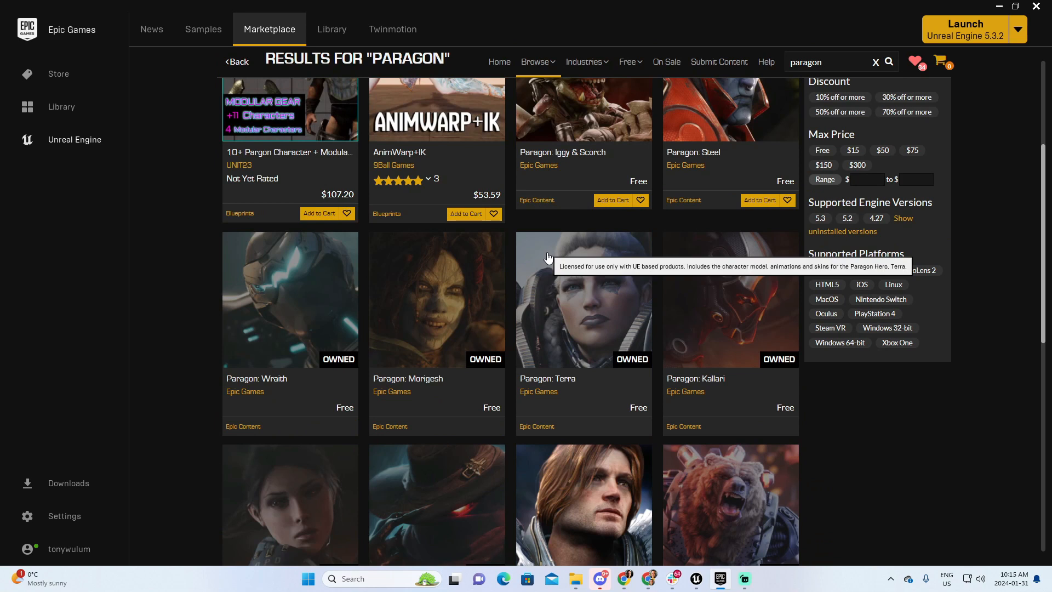
{"action": "scroll", "scroll_direction": "down", "scroll_amount": 3}
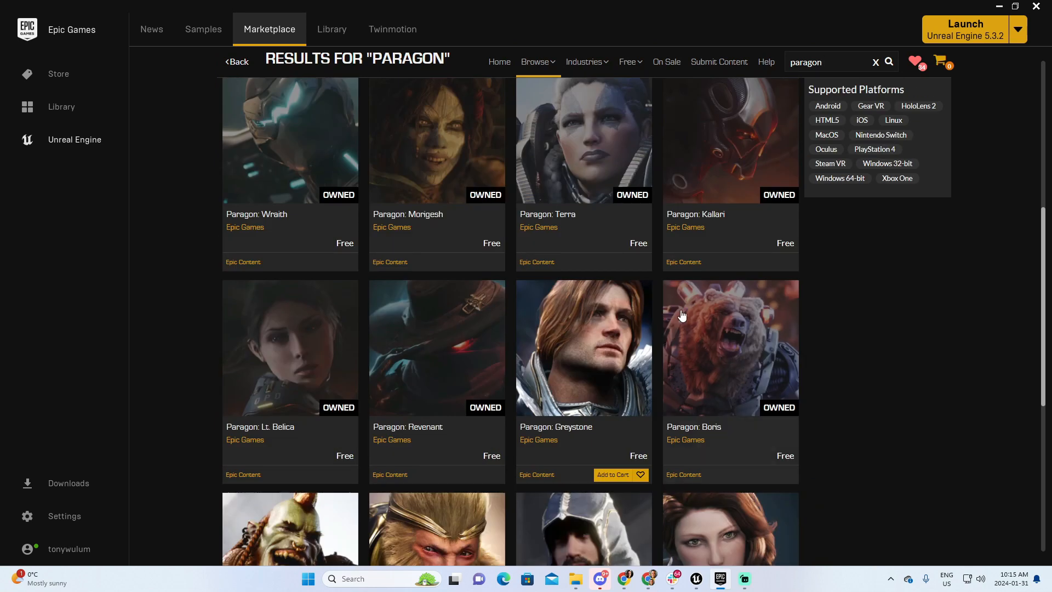
{"action": "scroll", "scroll_direction": "down", "scroll_amount": 3}
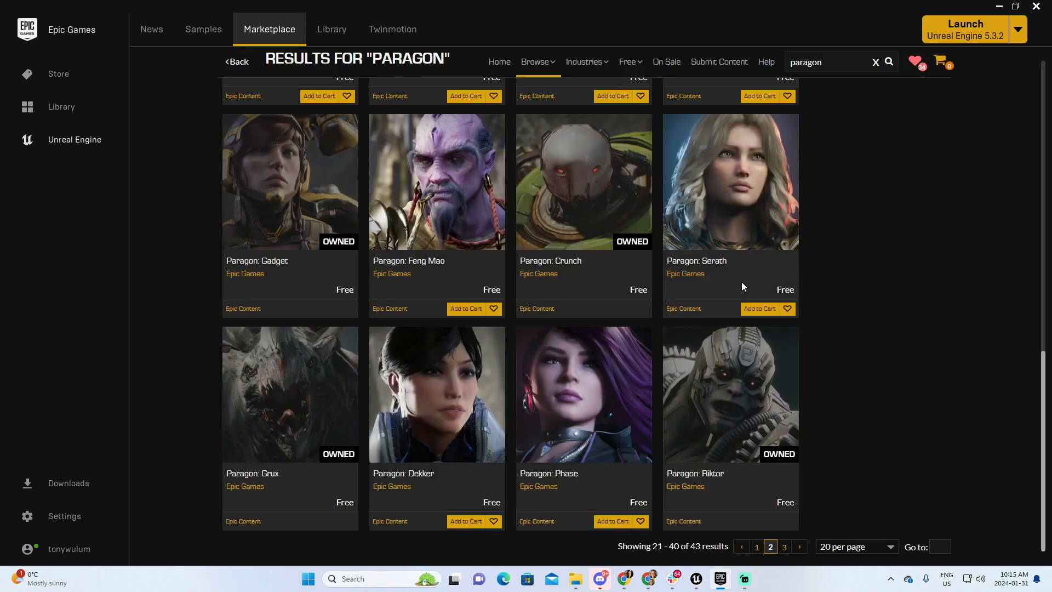
{"action": "scroll", "scroll_direction": "up", "scroll_amount": 3}
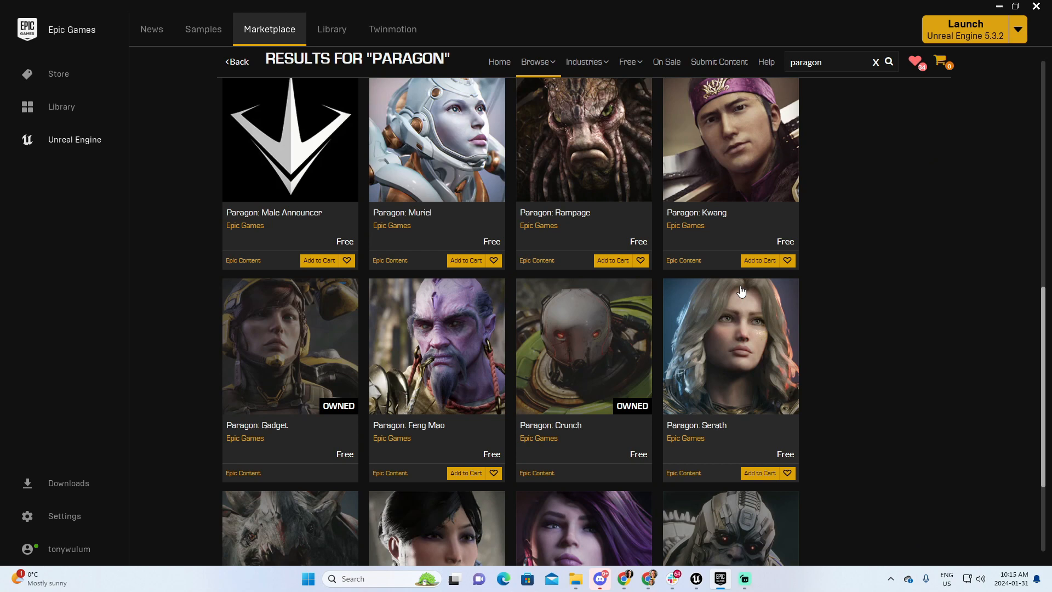
{"action": "scroll", "scroll_direction": "down", "scroll_amount": 3}
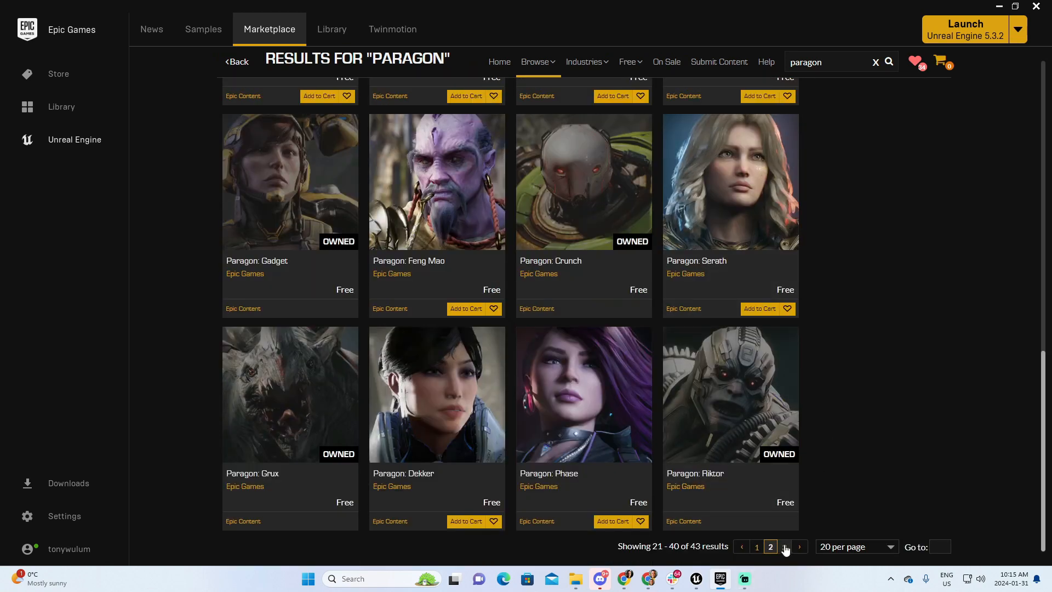
Go to page 3 of the results and open the Paragon: Twinblast card
{"action": "left_click", "coordinate": [798, 546]}
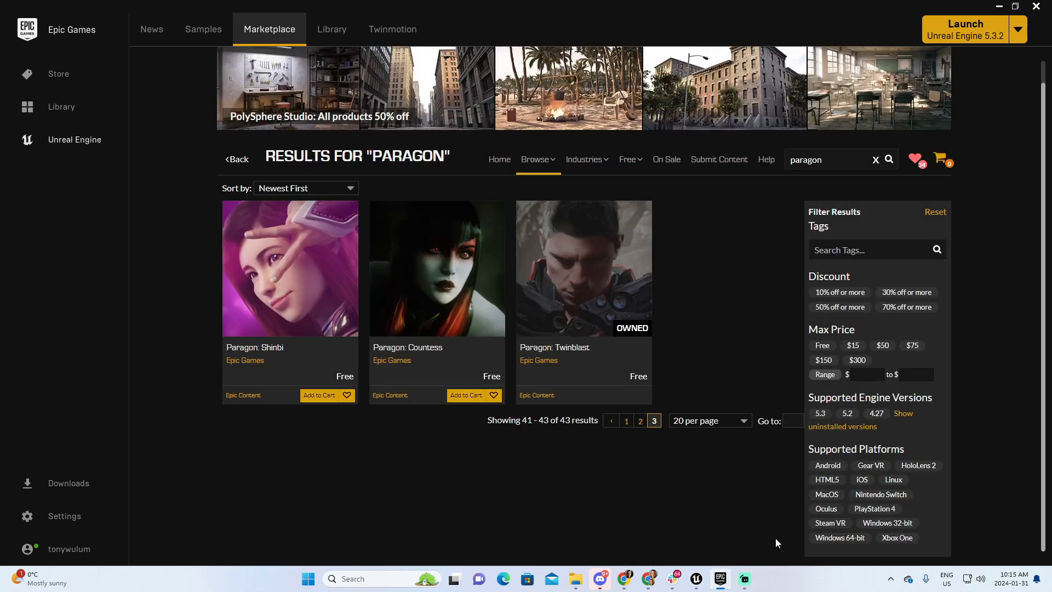
{"action": "mouse_move", "coordinate": [579, 359]}
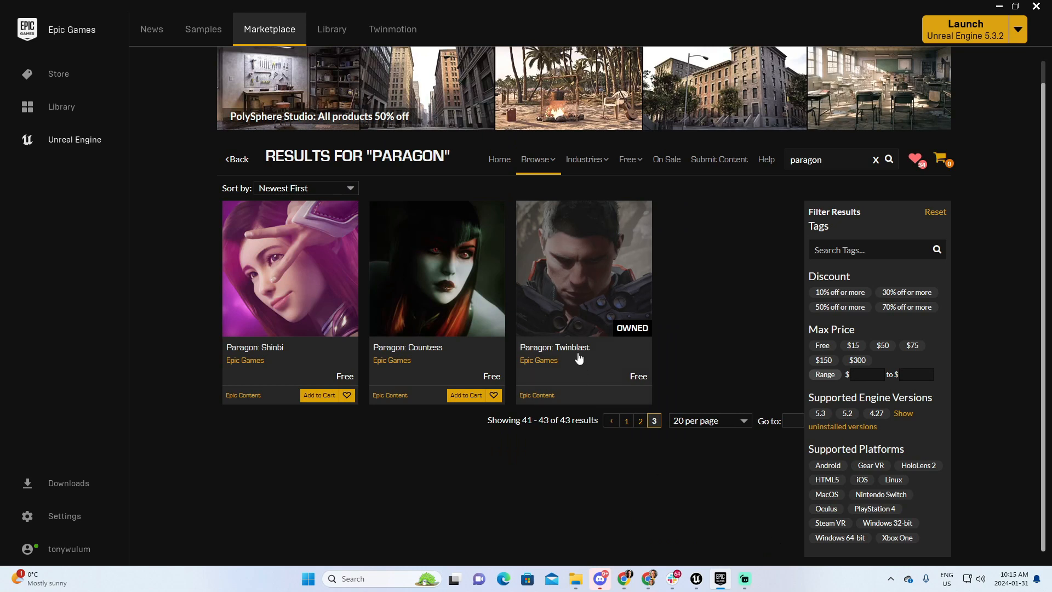
{"action": "left_click", "coordinate": [582, 268]}
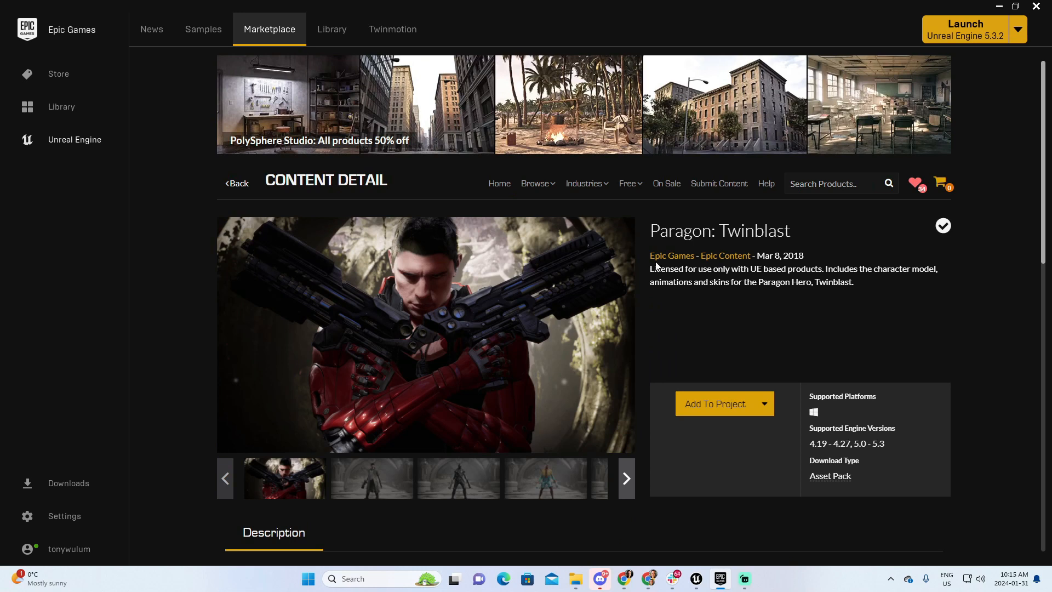
{"action": "mouse_move", "coordinate": [714, 404]}
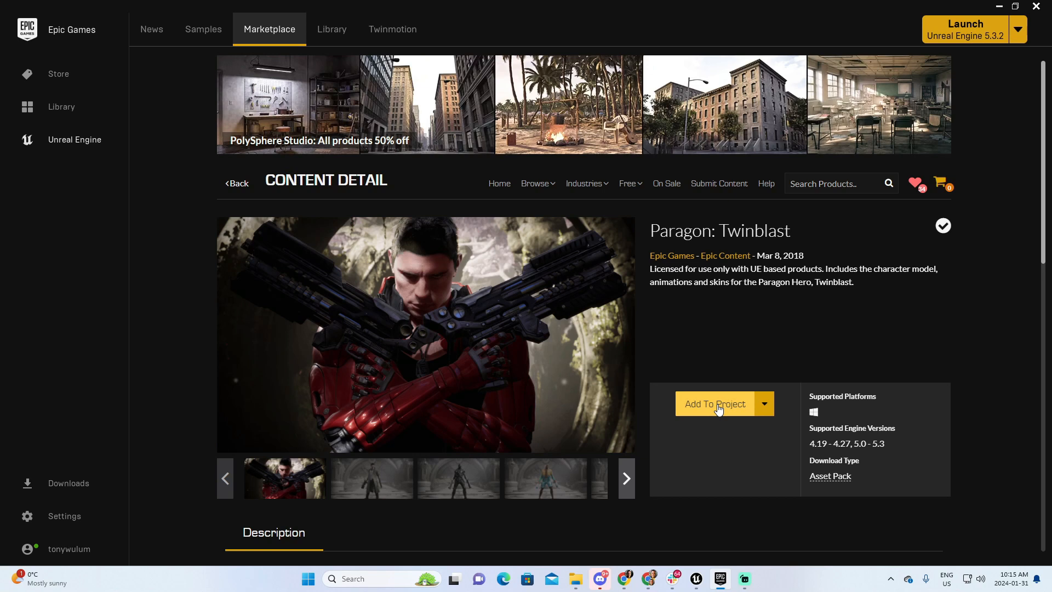
{"action": "mouse_move", "coordinate": [837, 392]}
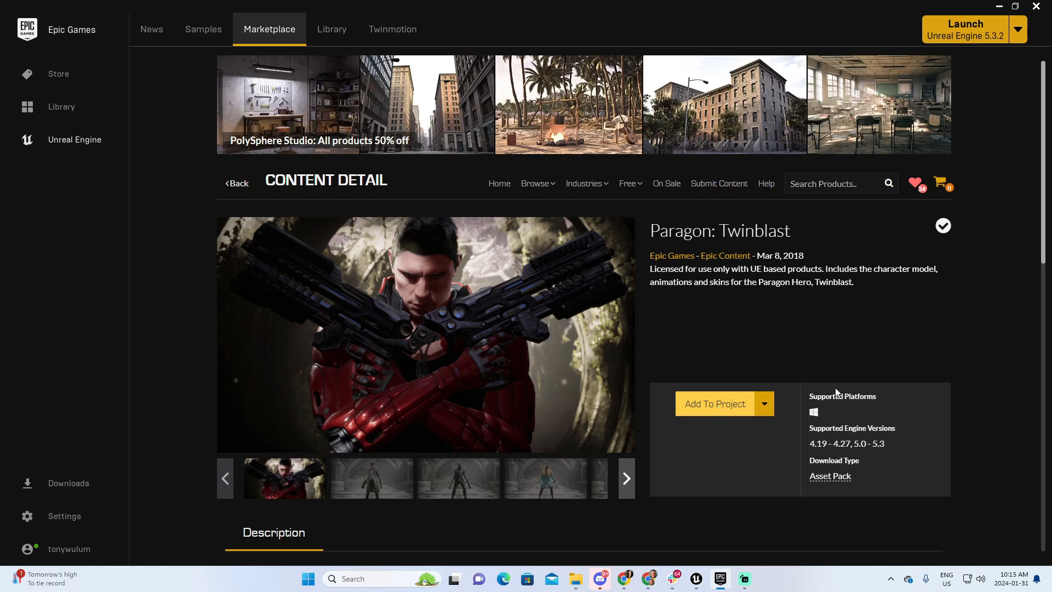
{"action": "mouse_move", "coordinate": [888, 444]}
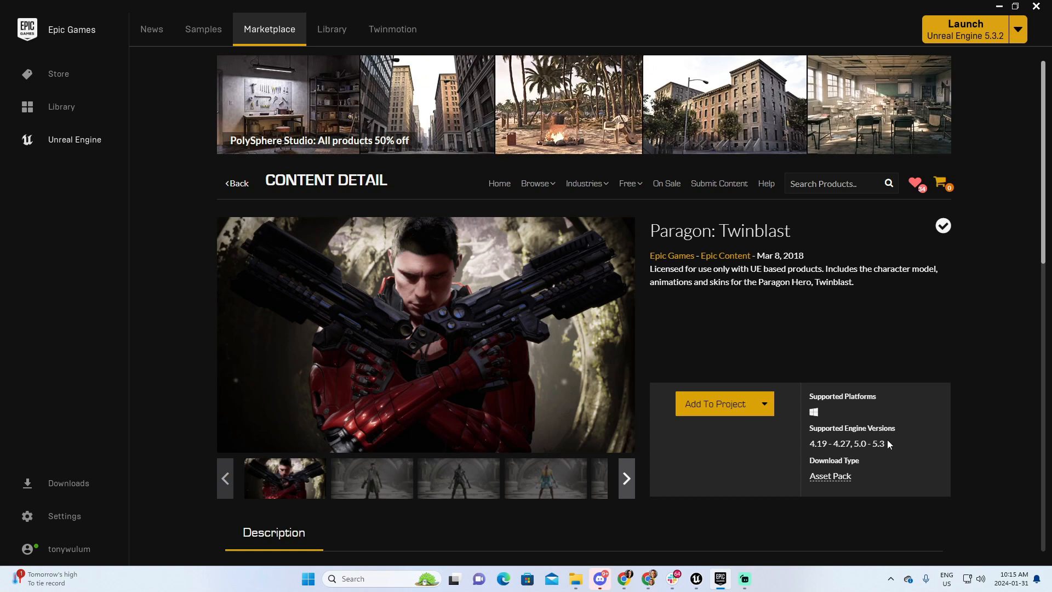
{"action": "mouse_move", "coordinate": [876, 442]}
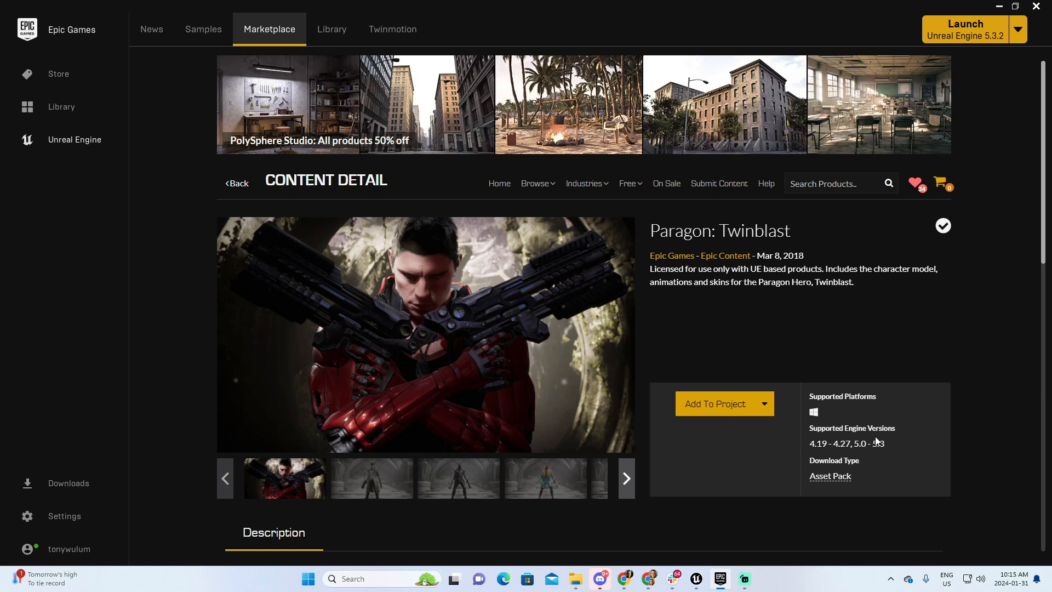
{"action": "mouse_move", "coordinate": [1045, 404]}
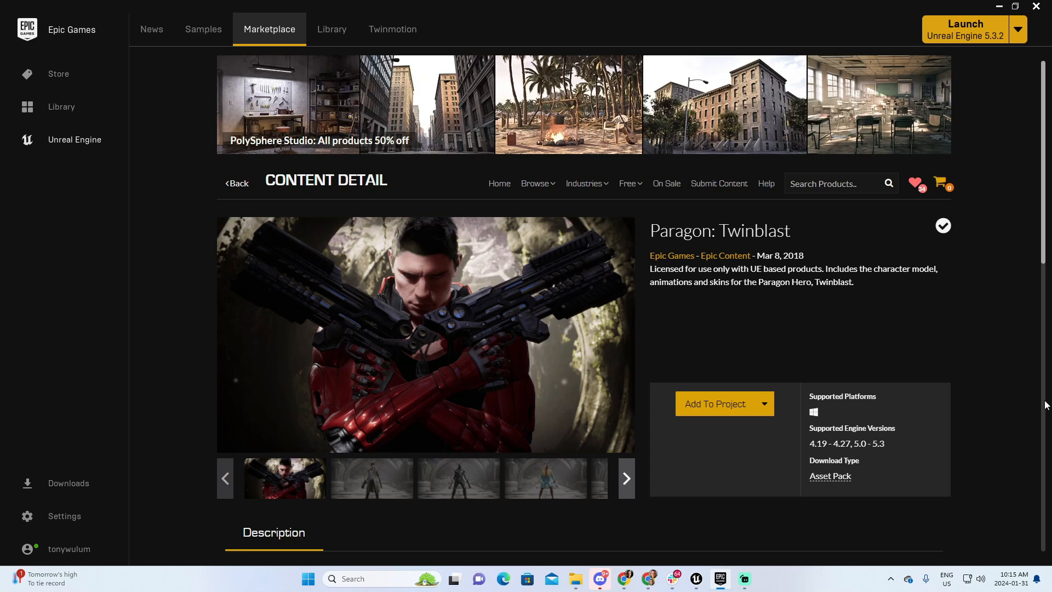
Switch from the launcher to the open Unreal Engine project window
{"action": "left_click", "coordinate": [696, 578]}
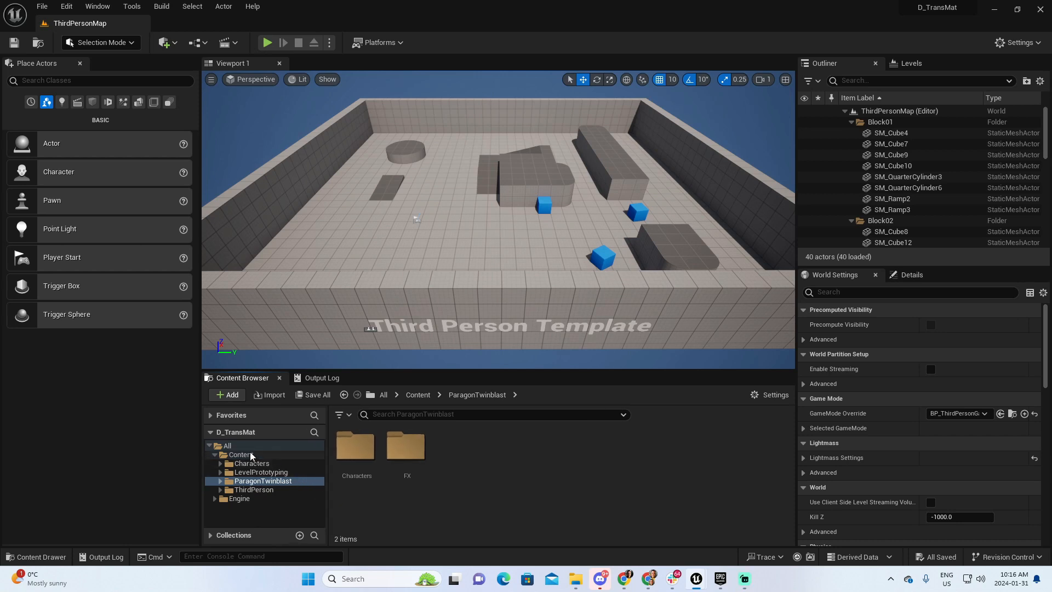
{"action": "mouse_move", "coordinate": [261, 488]}
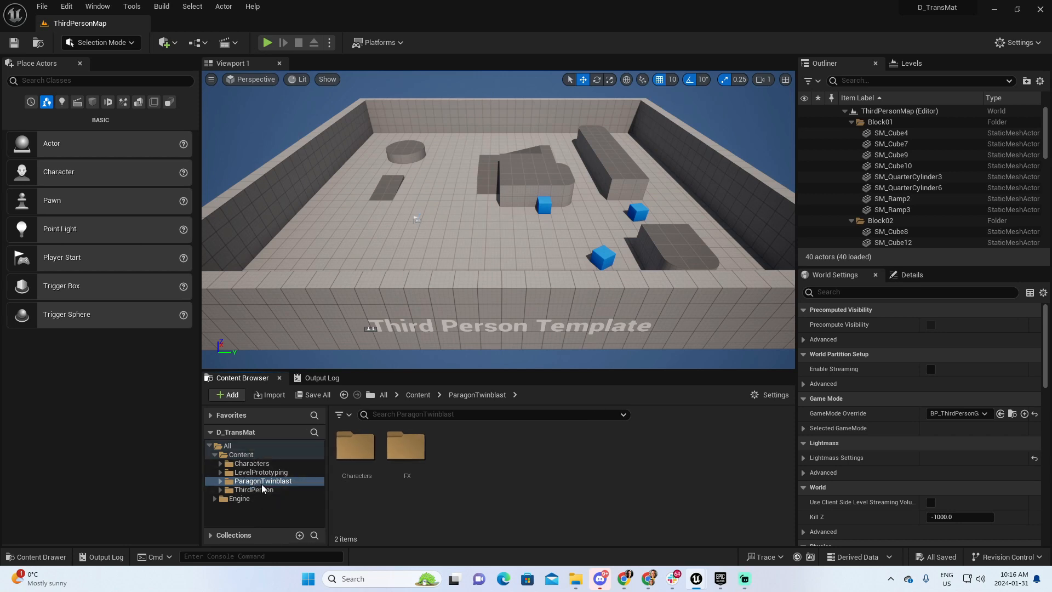
{"action": "mouse_move", "coordinate": [263, 480]}
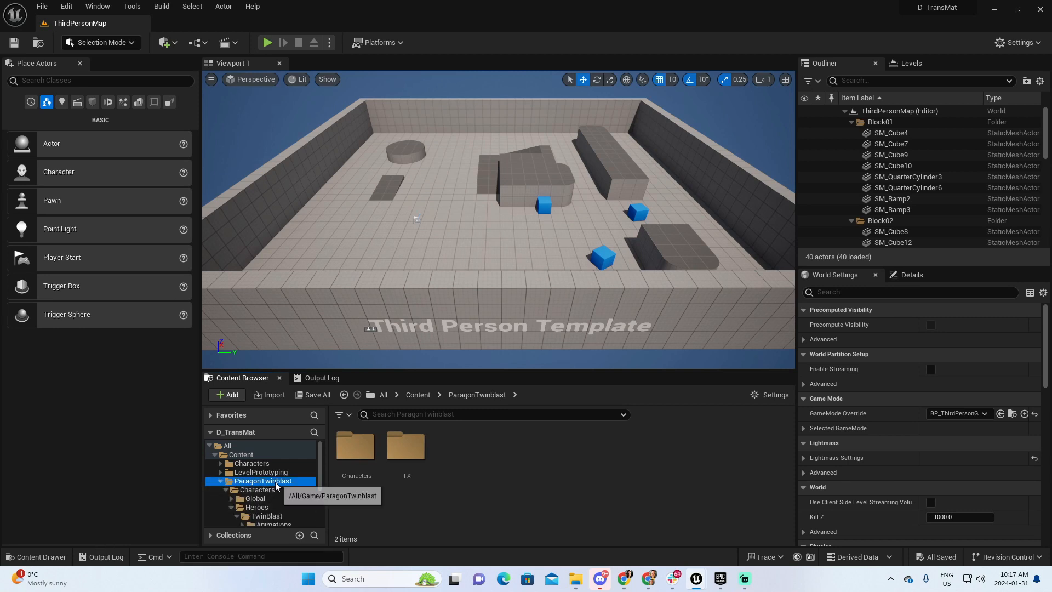
Browse Characters > Heroes > TwinBlast and open the TwinblastPlayerCharacter blueprint
{"action": "left_click", "coordinate": [258, 490]}
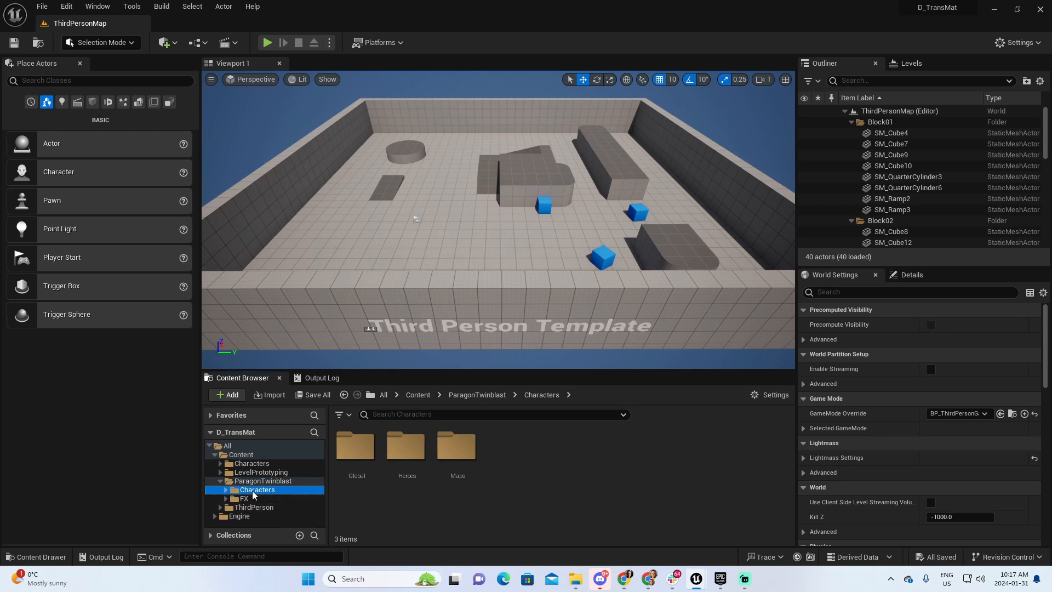
{"action": "left_click", "coordinate": [227, 489]}
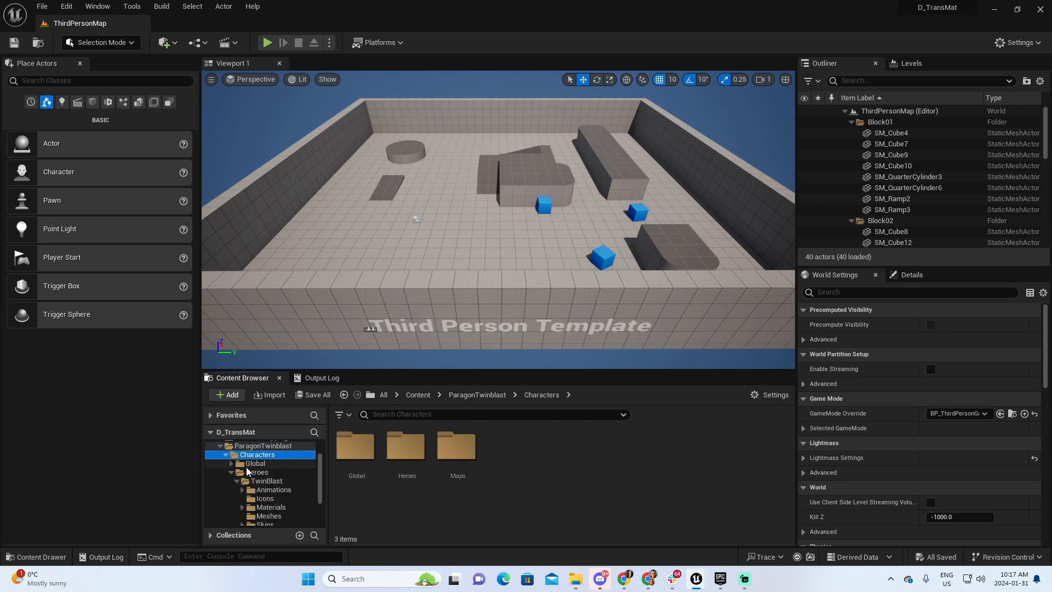
{"action": "mouse_move", "coordinate": [405, 448]}
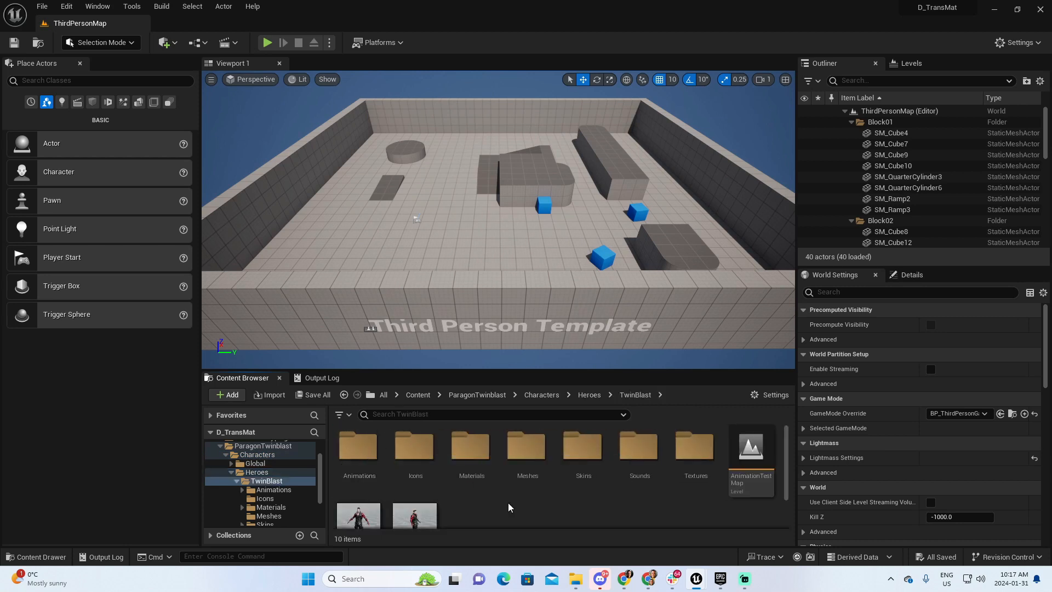
{"action": "scroll", "scroll_direction": "down", "scroll_amount": 3}
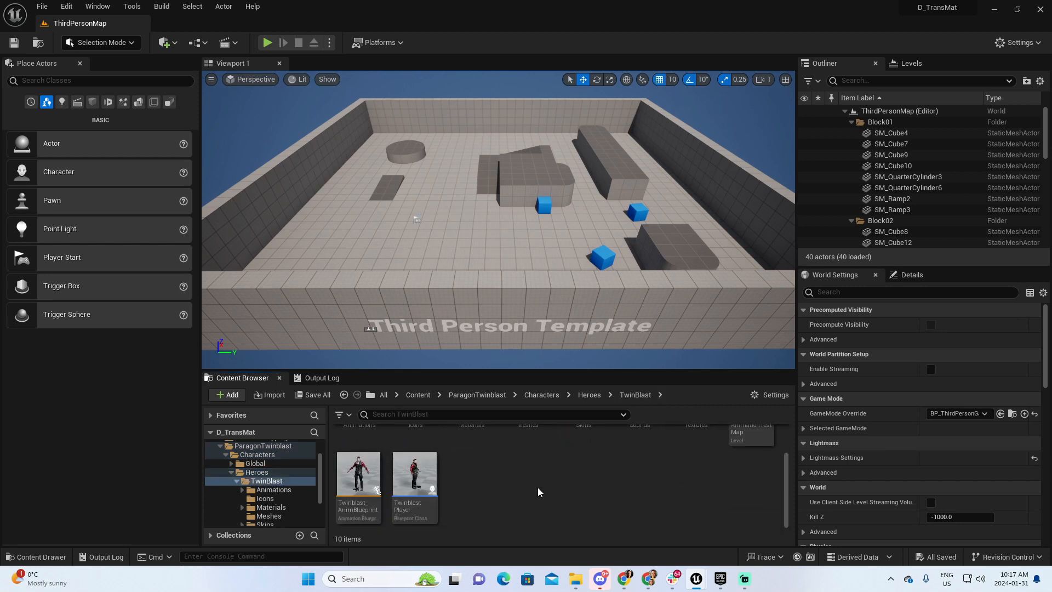
{"action": "mouse_move", "coordinate": [414, 473]}
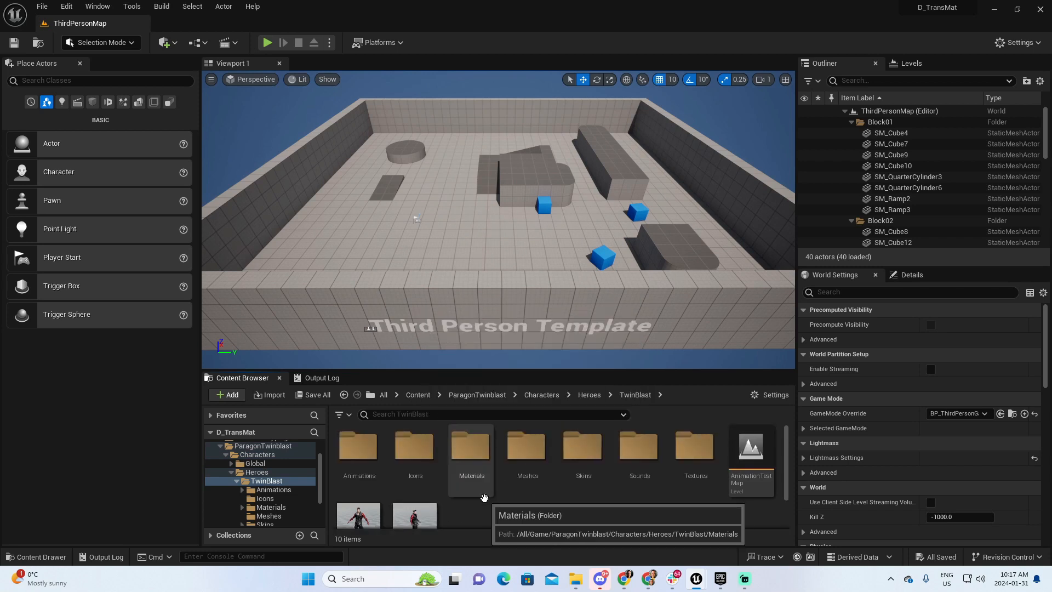
{"action": "left_click", "coordinate": [414, 515]}
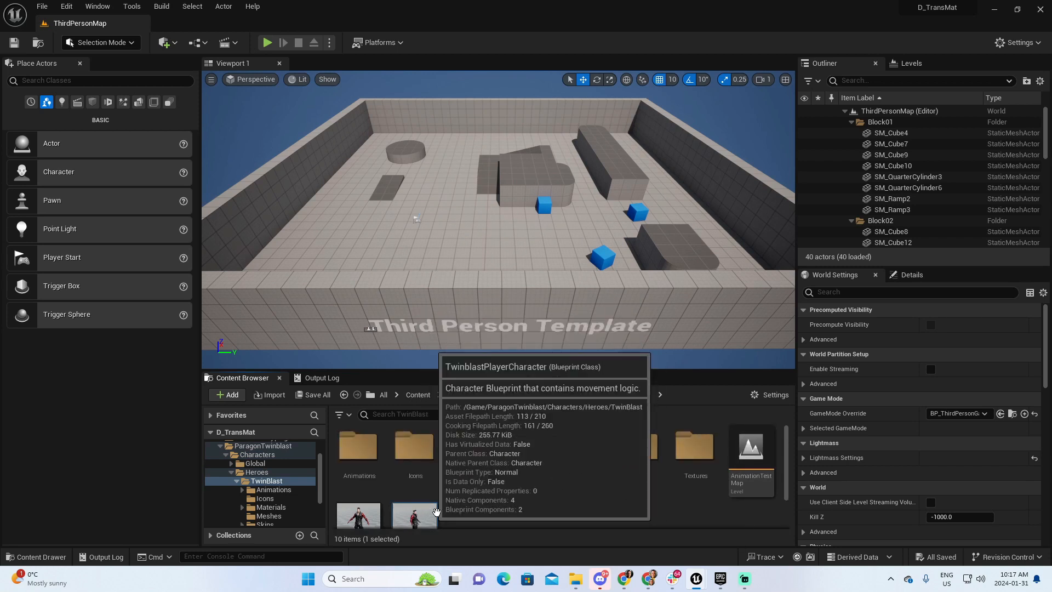
{"action": "double_click", "coordinate": [414, 515]}
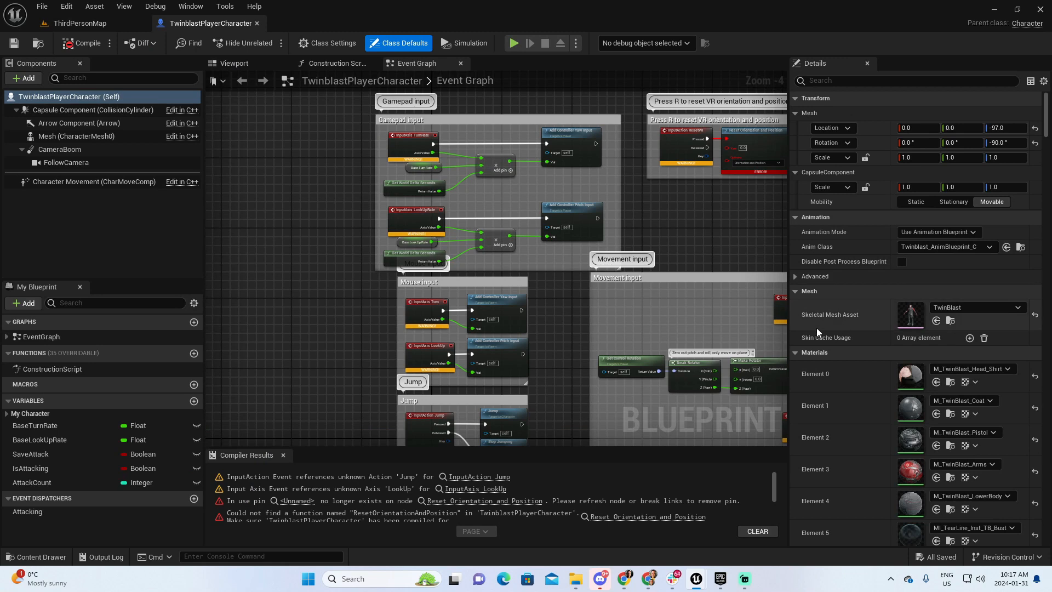
{"action": "mouse_move", "coordinate": [897, 320]}
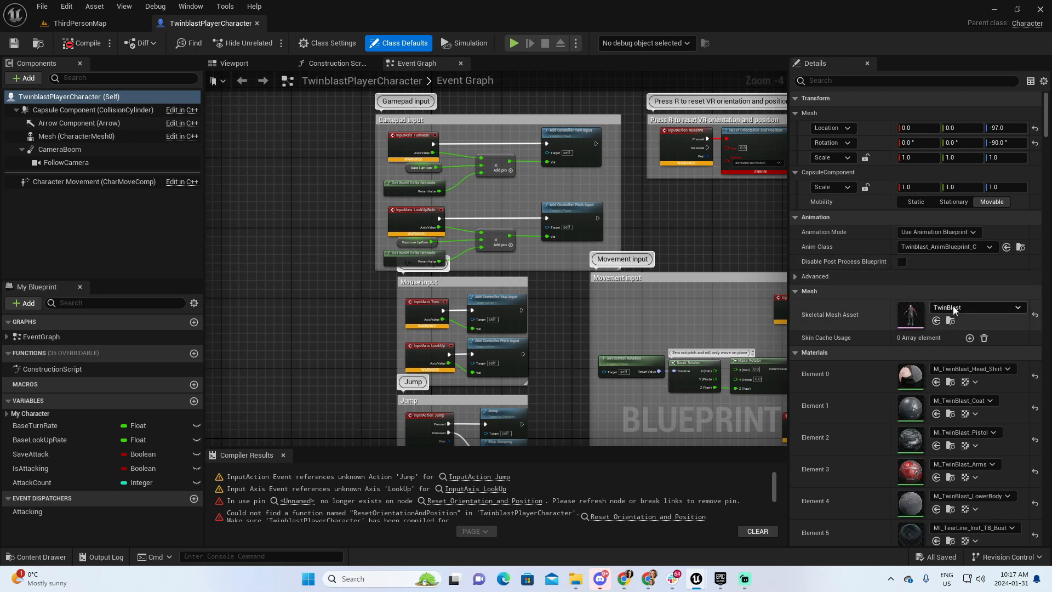
Locate the character's TwinBlast skeletal mesh asset in the Content Browser
{"action": "left_click", "coordinate": [78, 23]}
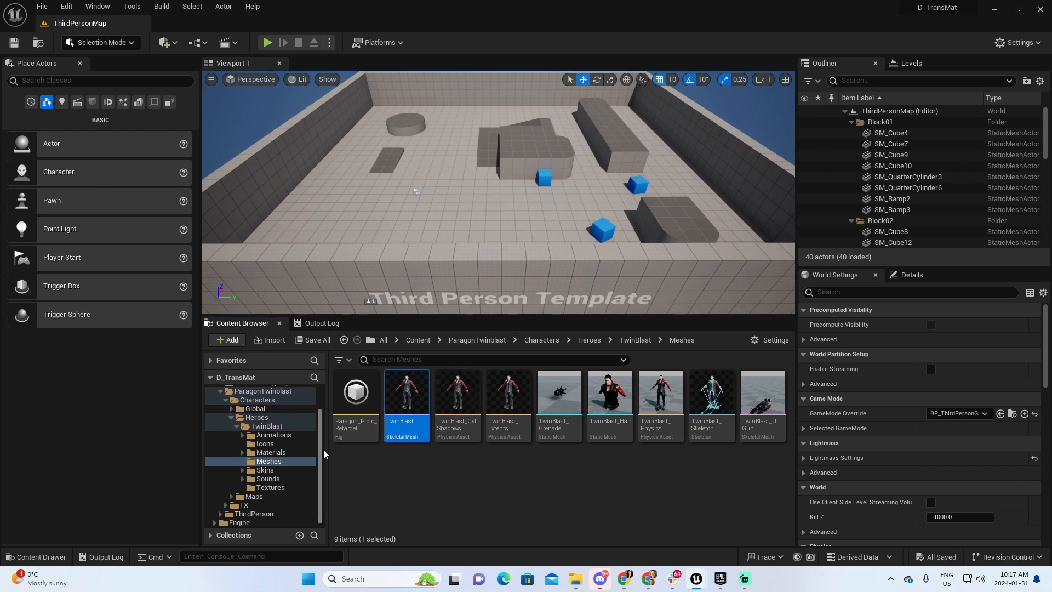
{"action": "mouse_move", "coordinate": [405, 392]}
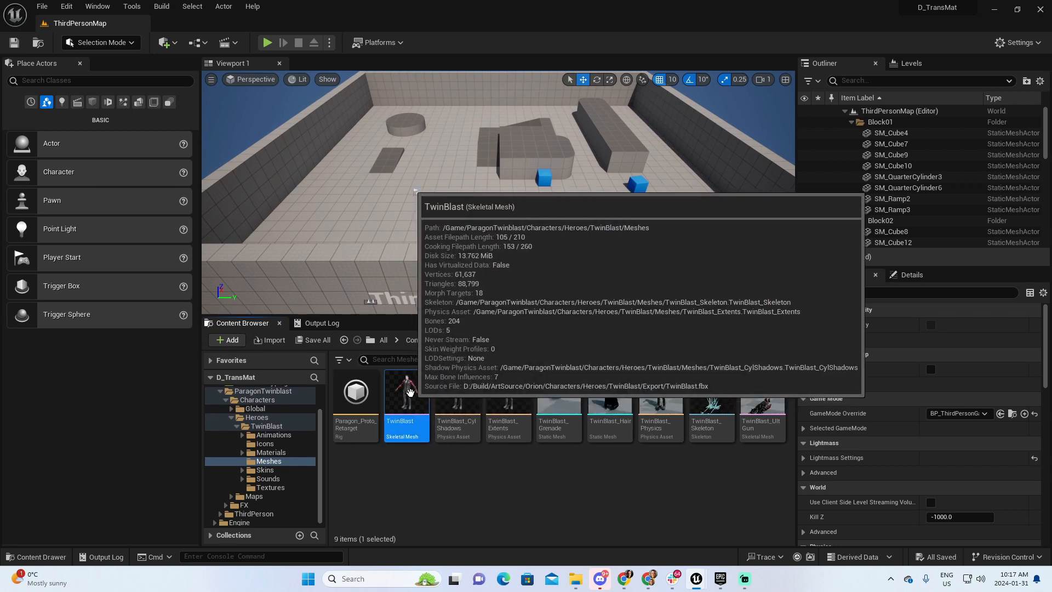
Open the TwinBlast skeletal mesh in the Skeletal Mesh Editor
{"action": "double_click", "coordinate": [404, 391]}
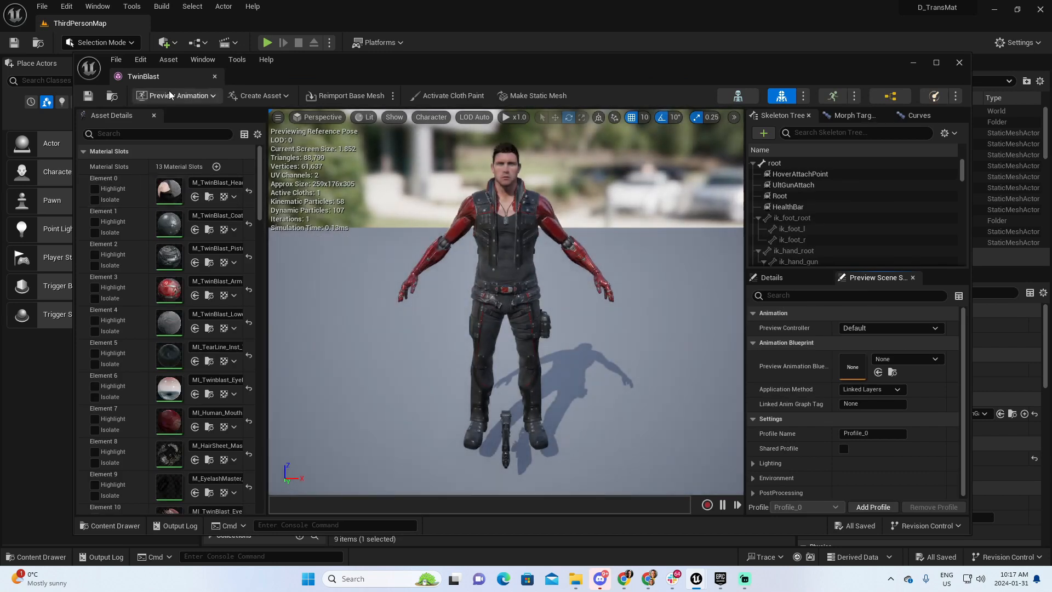
Dock the TwinBlast mesh editor into the main window to view its 13 material slots
{"action": "left_click", "coordinate": [934, 62]}
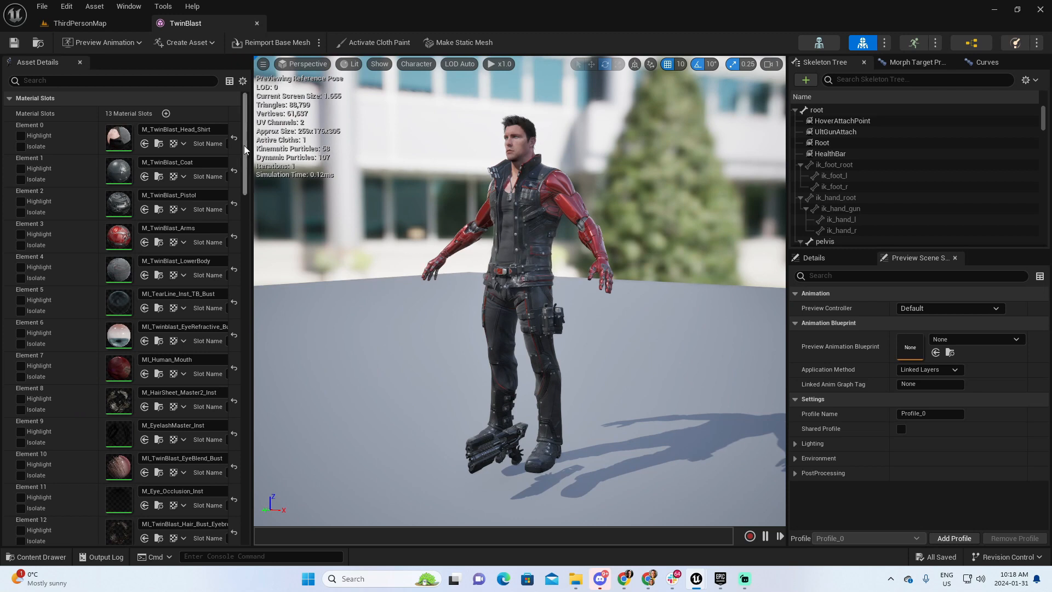
{"action": "mouse_move", "coordinate": [37, 179]}
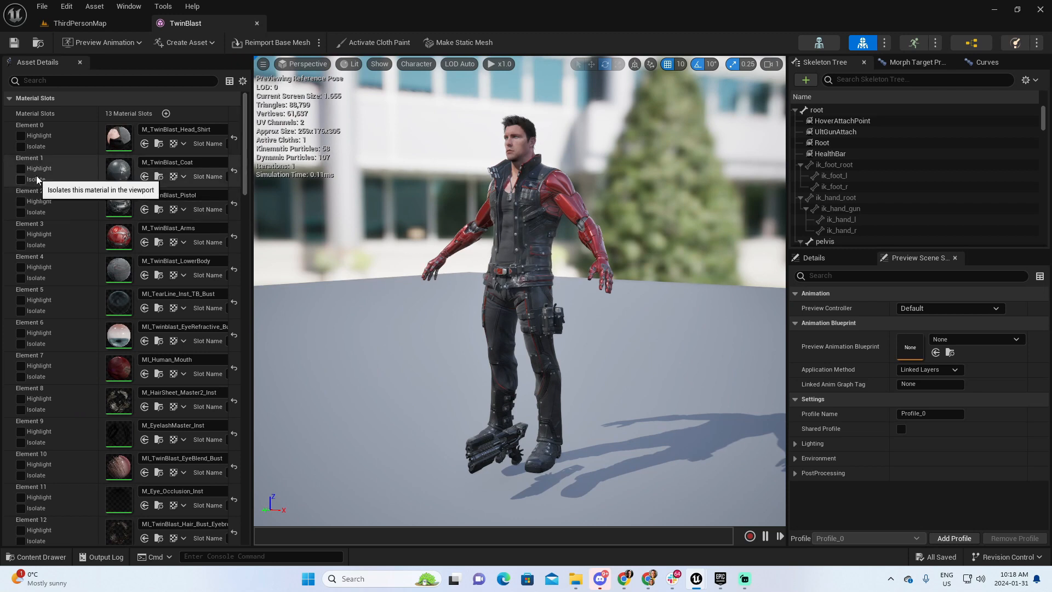
{"action": "mouse_move", "coordinate": [398, 282]}
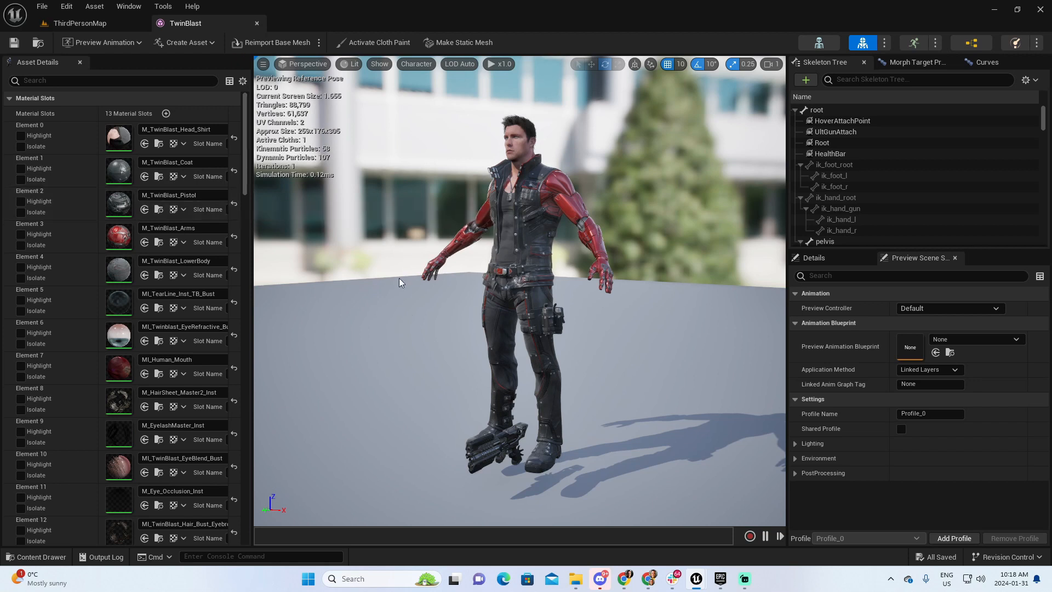
{"action": "mouse_move", "coordinate": [198, 252]}
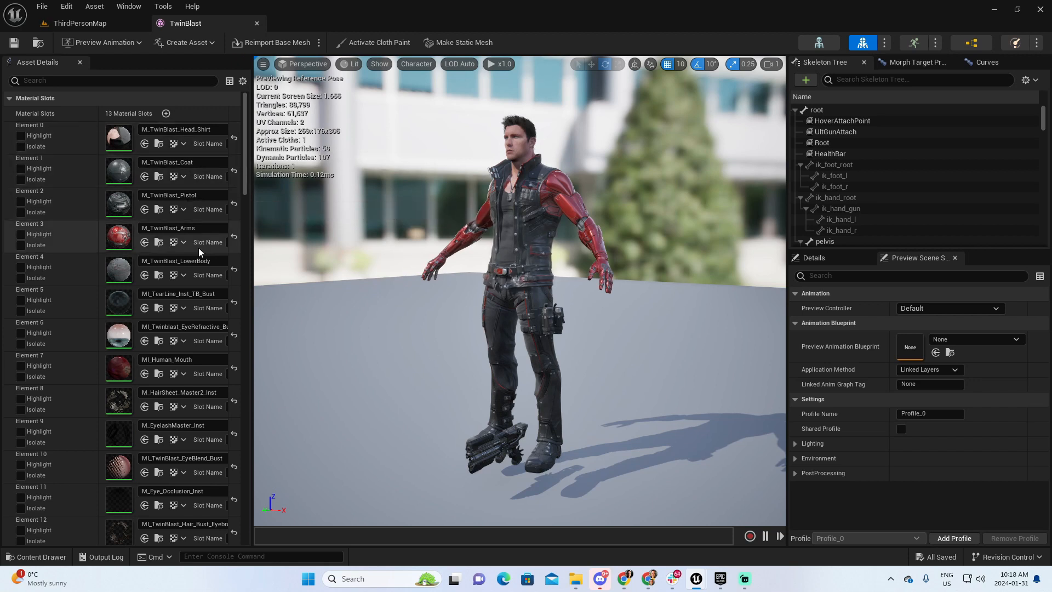
{"action": "mouse_move", "coordinate": [174, 224]}
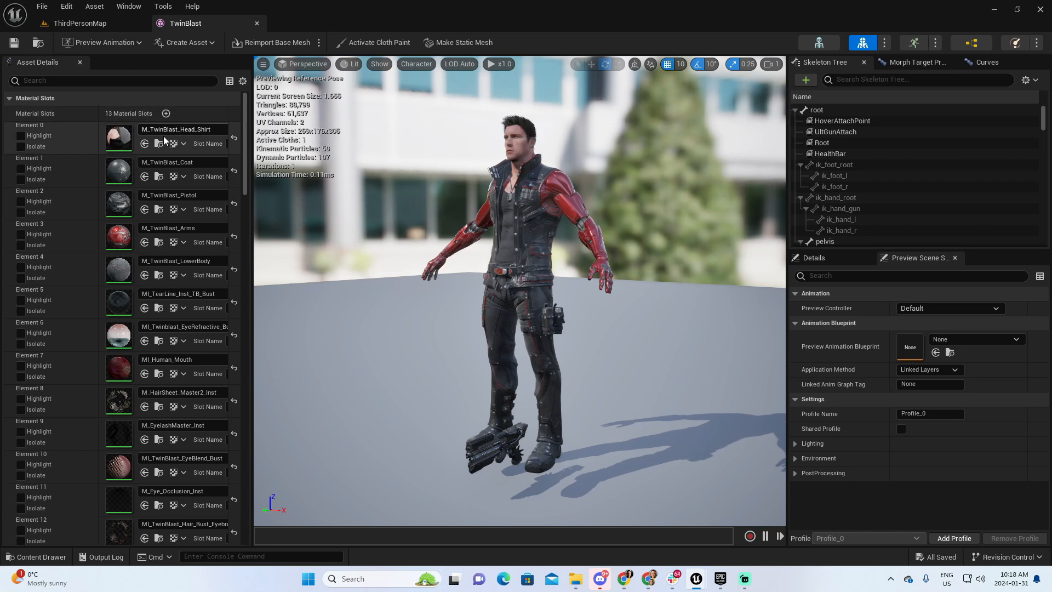
{"action": "mouse_move", "coordinate": [169, 202]}
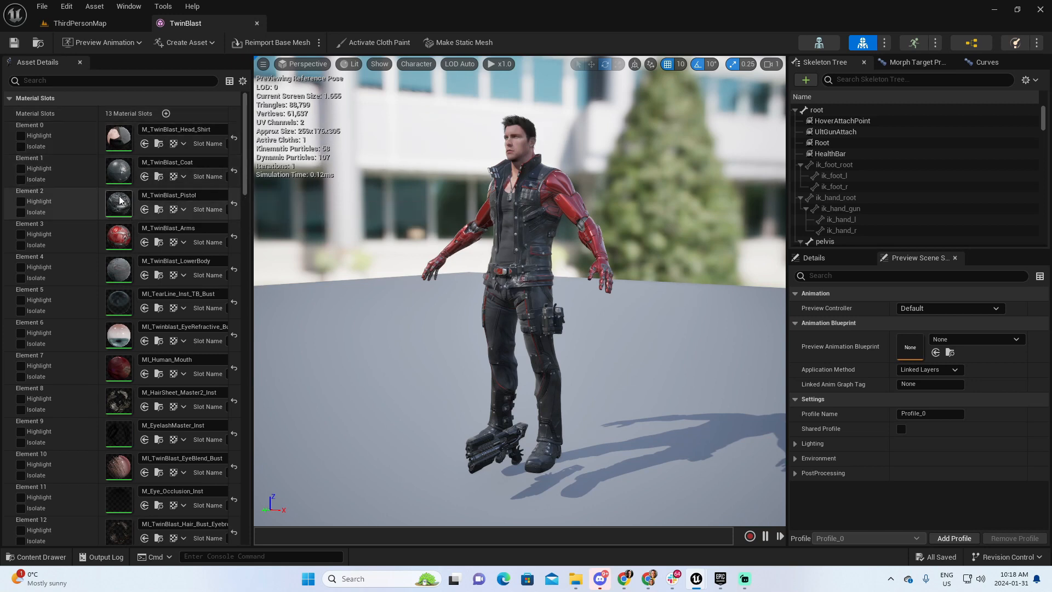
{"action": "mouse_move", "coordinate": [119, 203]}
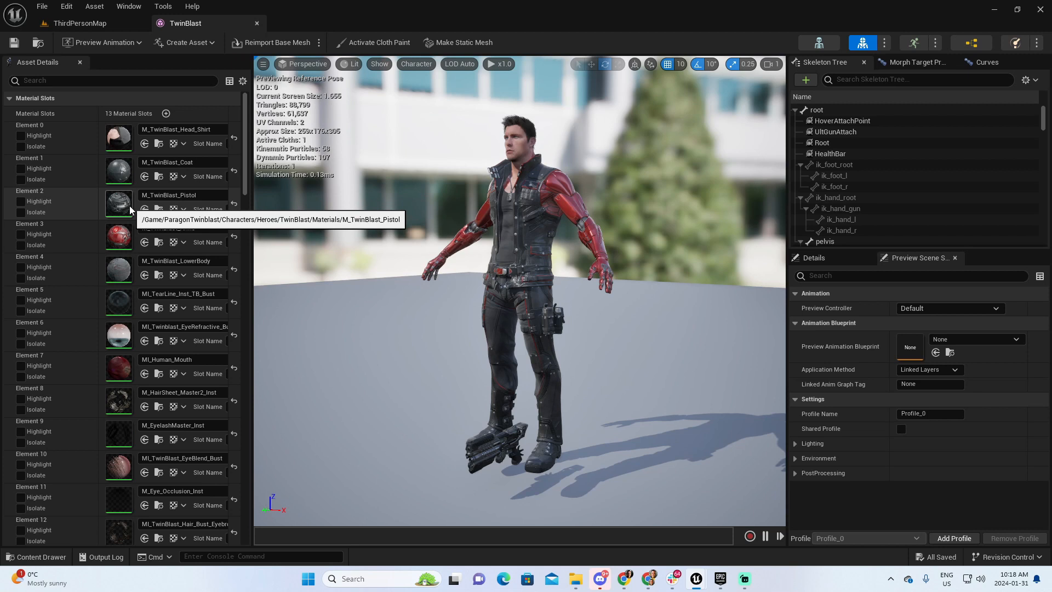
{"action": "mouse_move", "coordinate": [21, 212]}
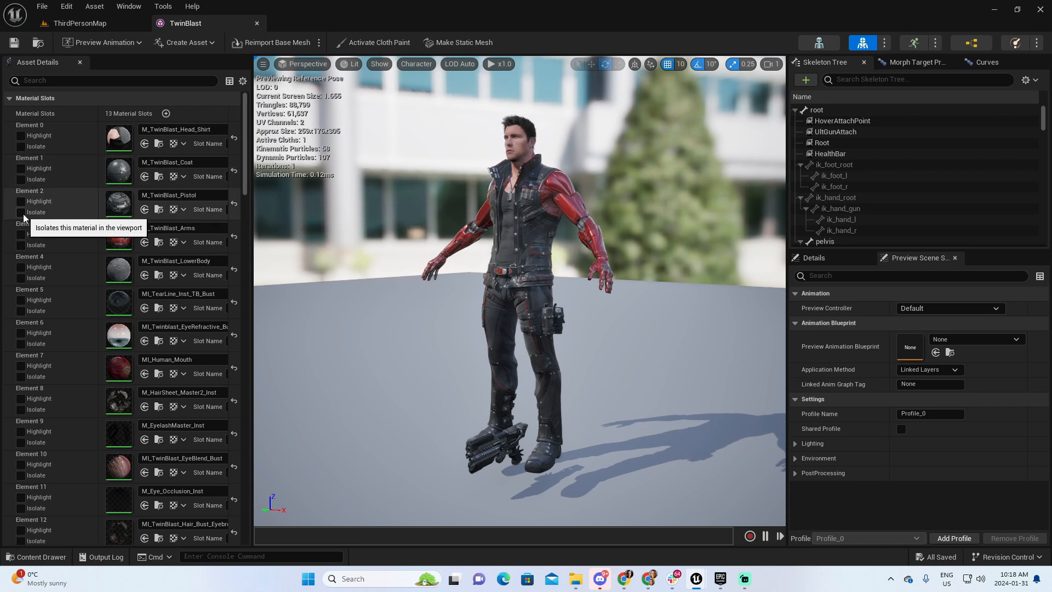
{"action": "left_click", "coordinate": [21, 212]}
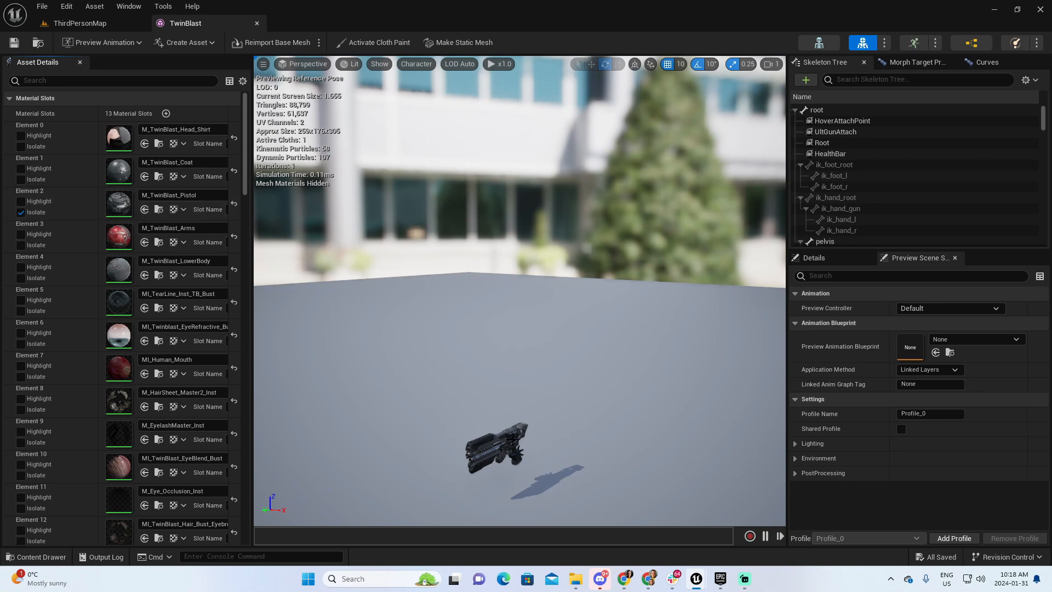
{"action": "mouse_move", "coordinate": [718, 310]}
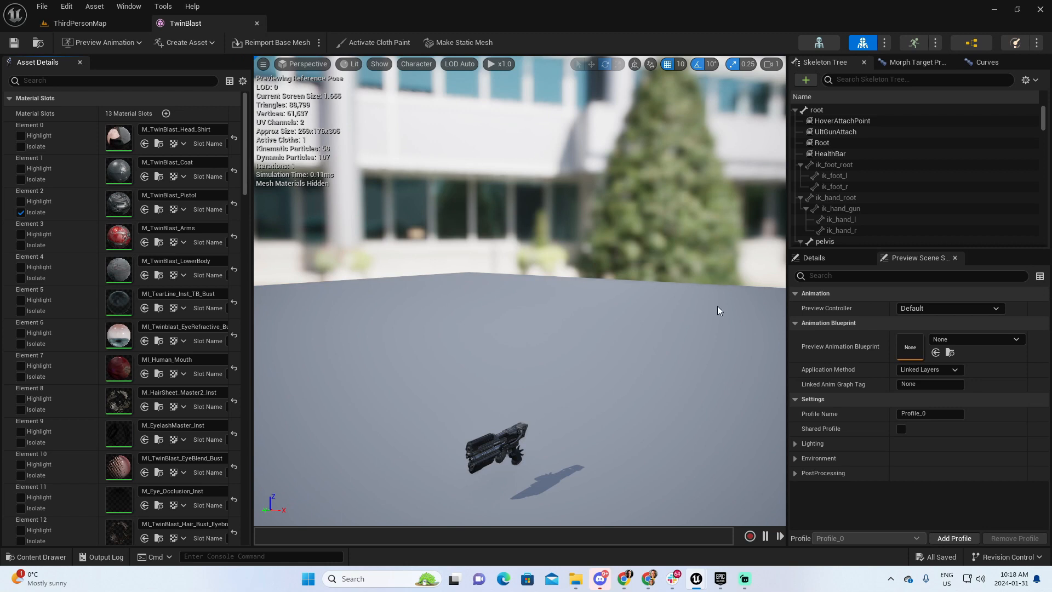
{"action": "mouse_move", "coordinate": [595, 358]}
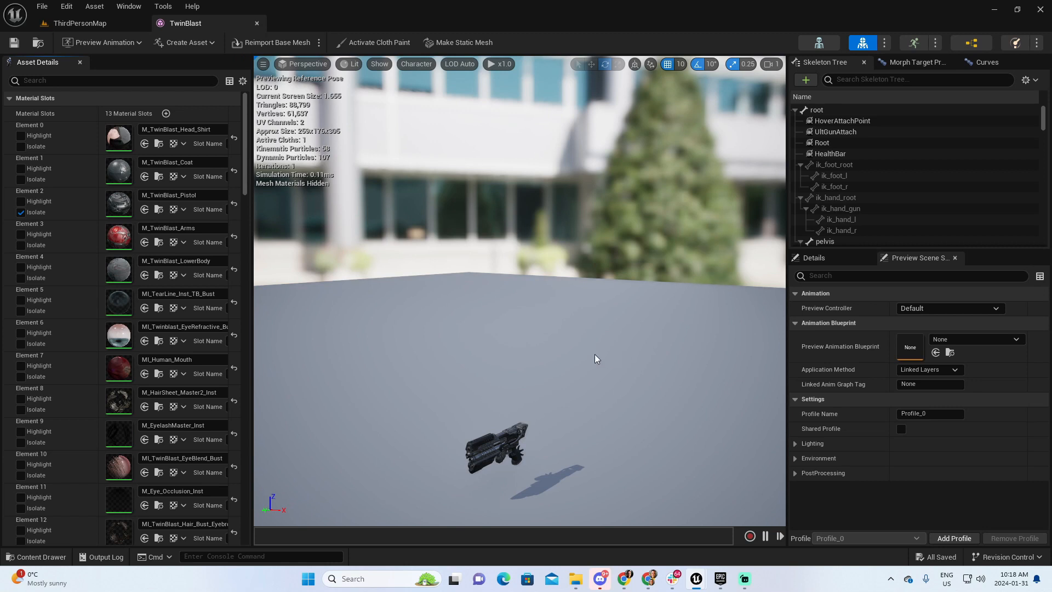
{"action": "mouse_move", "coordinate": [21, 212]}
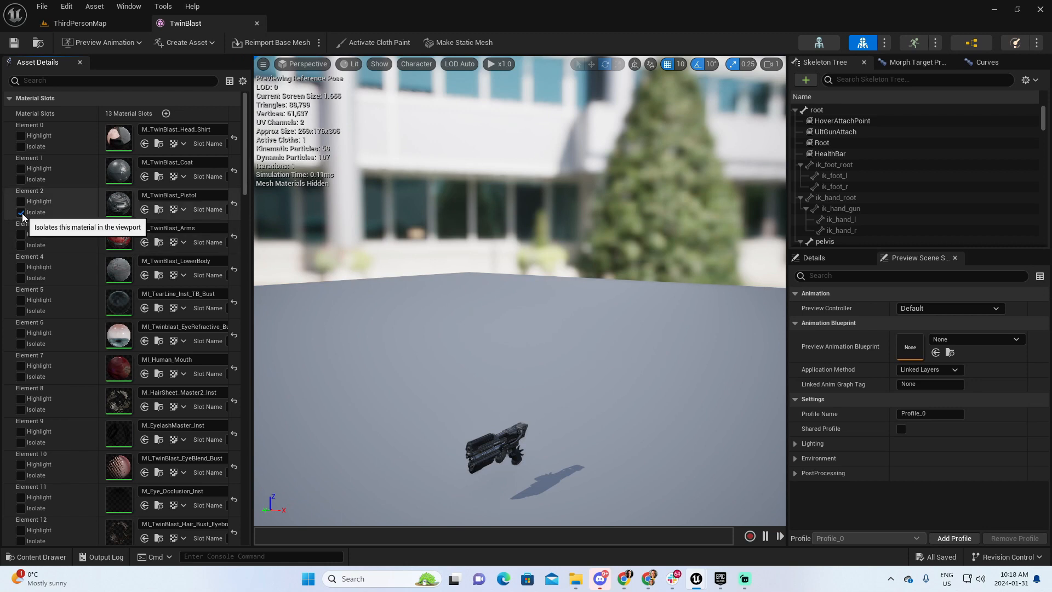
{"action": "left_click", "coordinate": [20, 212]}
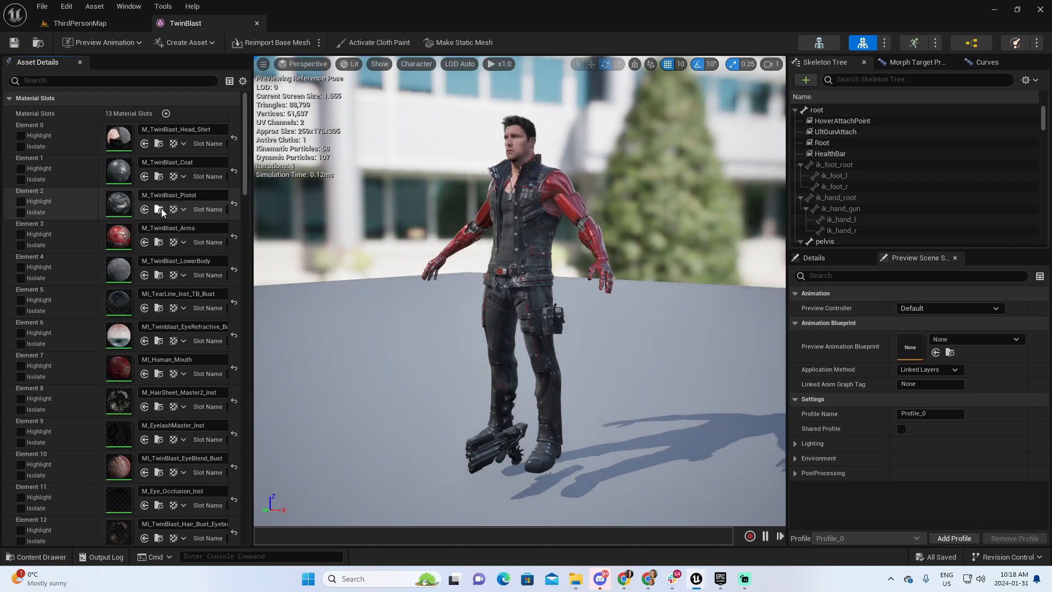
{"action": "mouse_move", "coordinate": [168, 227]}
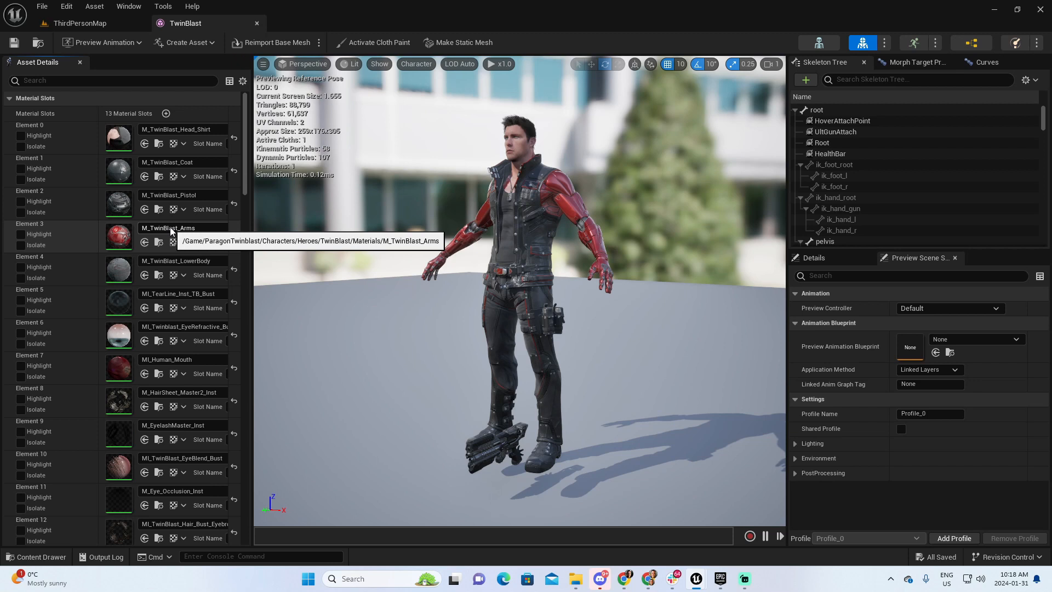
{"action": "mouse_move", "coordinate": [358, 233]}
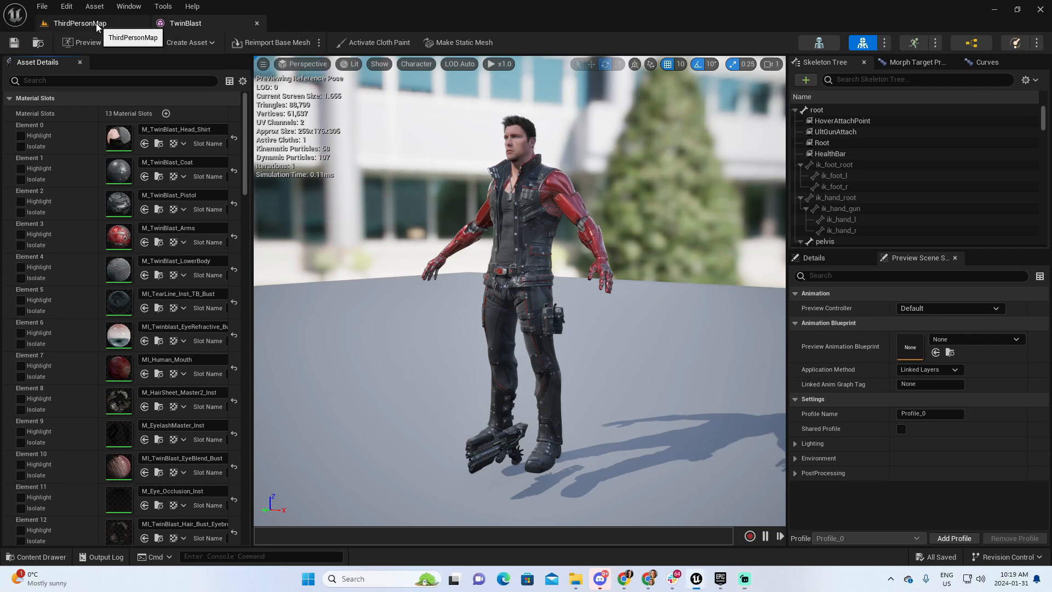
Create a folder named Materials at the Content root and open it
{"action": "left_click", "coordinate": [78, 23]}
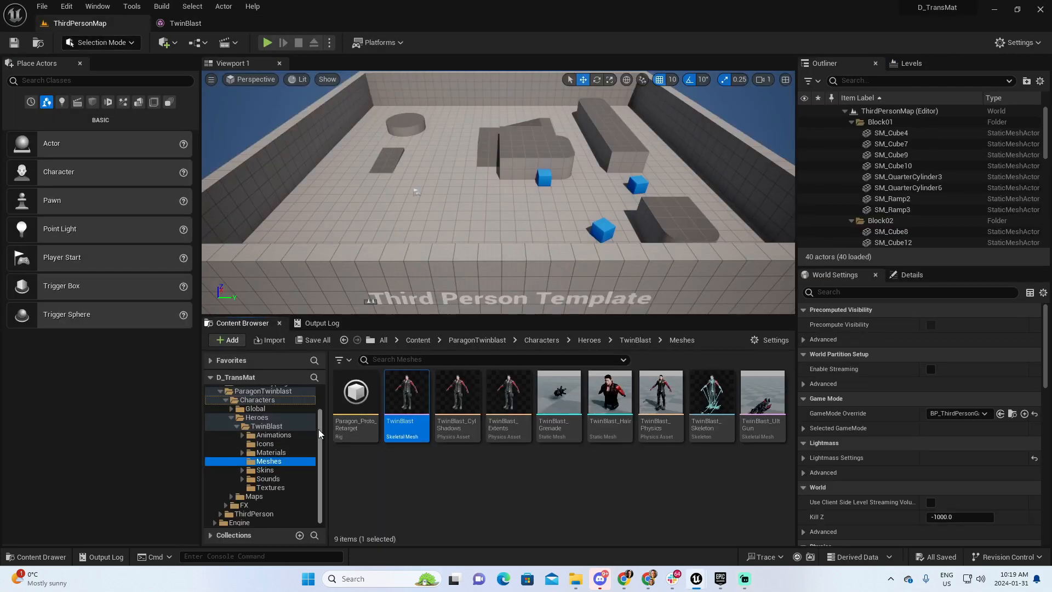
{"action": "left_click", "coordinate": [239, 400]}
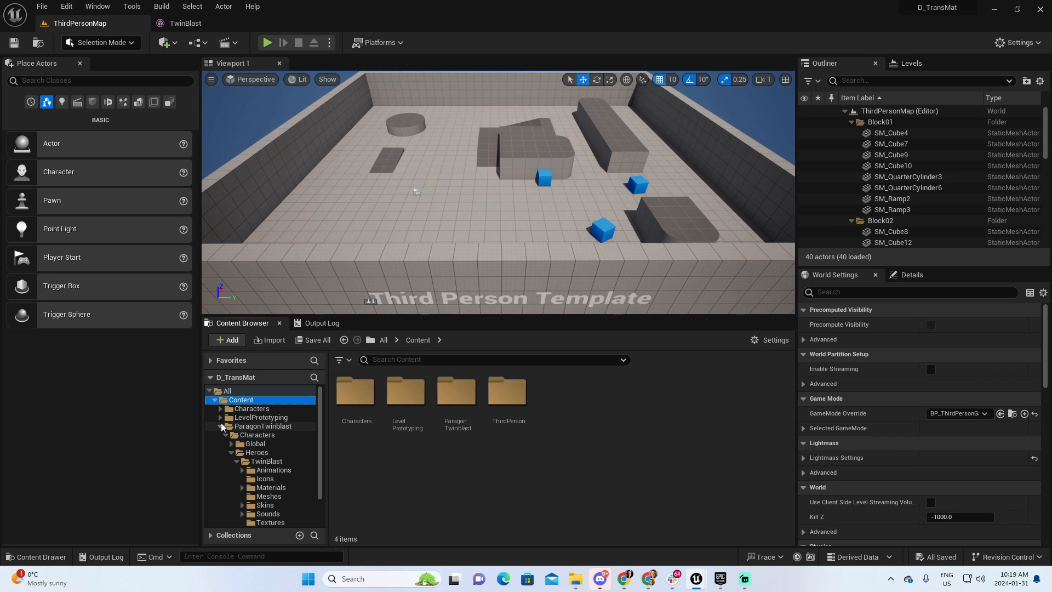
{"action": "left_click", "coordinate": [226, 340]}
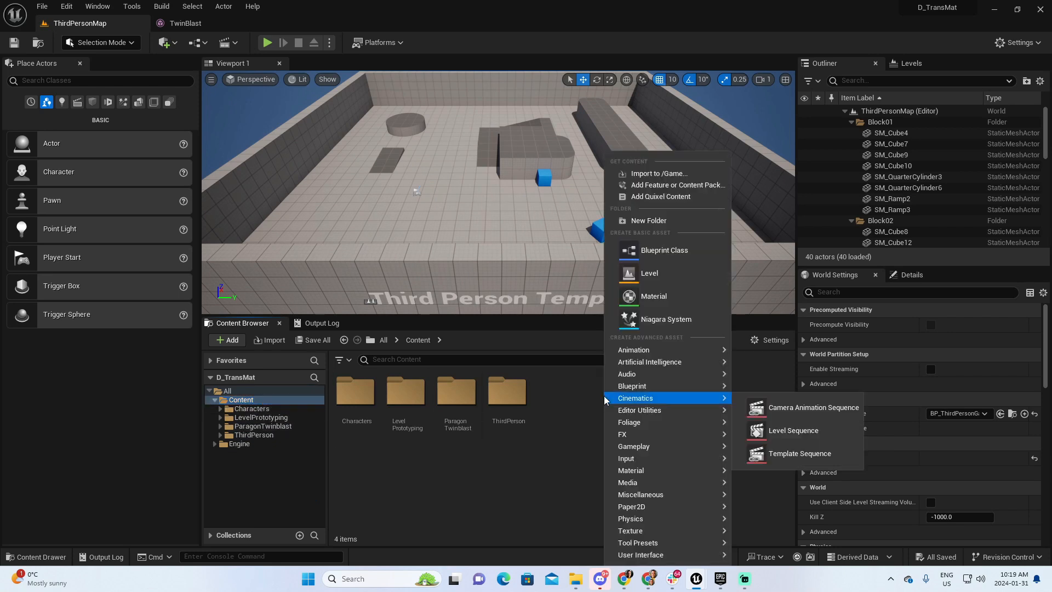
{"action": "left_click", "coordinate": [648, 220]}
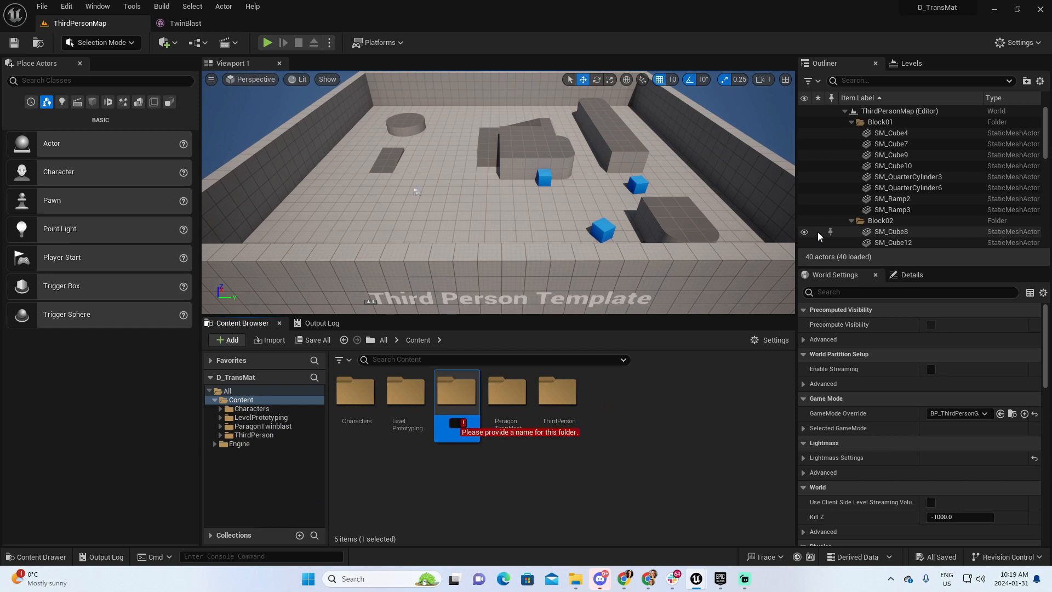
{"action": "type", "text": "Materials"}
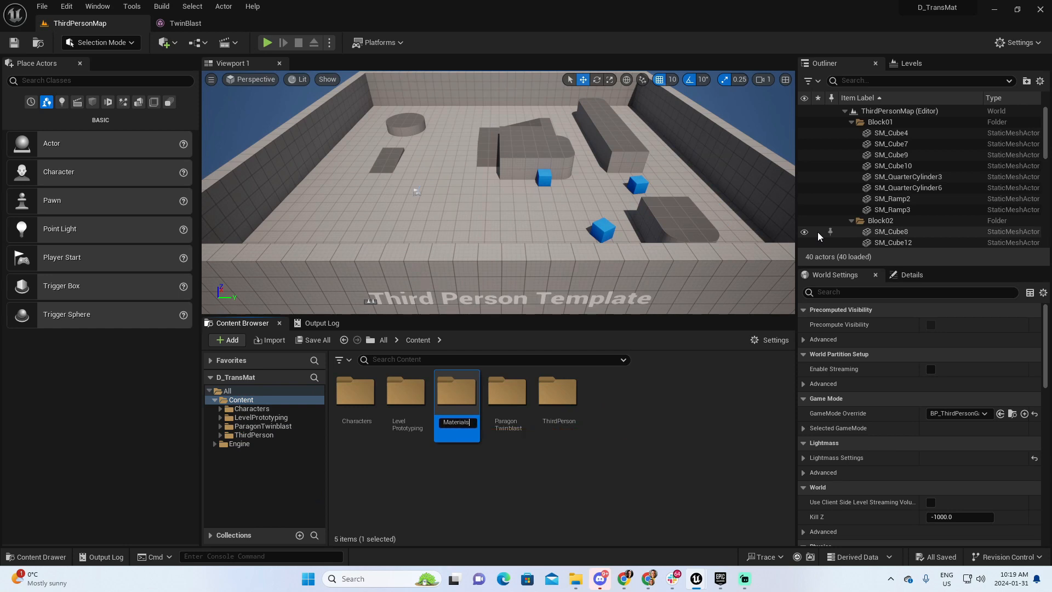
{"action": "double_click", "coordinate": [456, 392]}
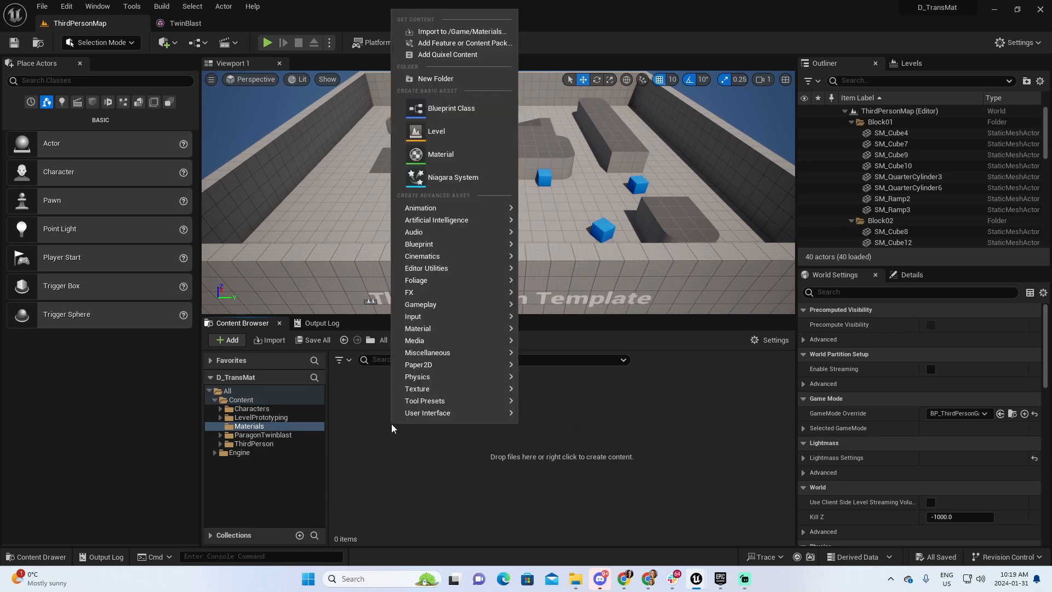
{"action": "mouse_move", "coordinate": [420, 207]}
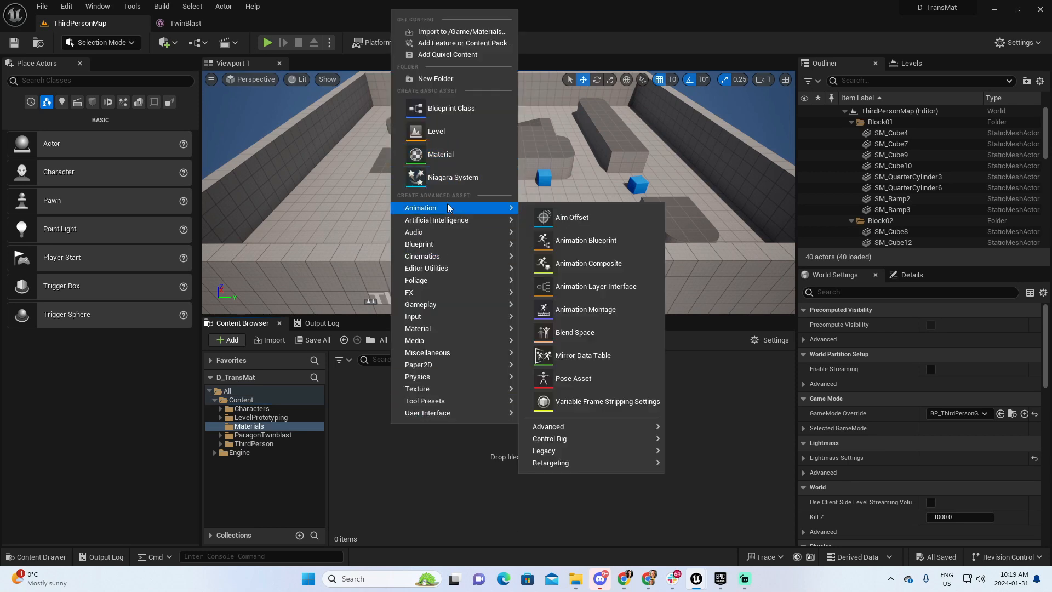
Create a new material M_Transparent in Materials and open it in the Material Editor
{"action": "left_click", "coordinate": [440, 153]}
{"action": "type", "text": "M_Transparent"}
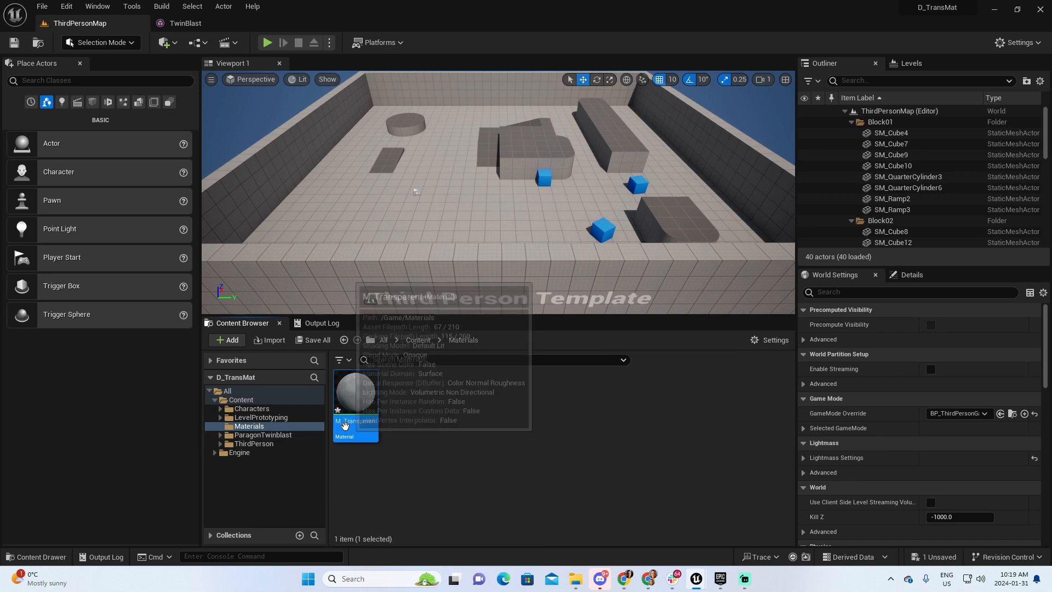
{"action": "mouse_move", "coordinate": [424, 412]}
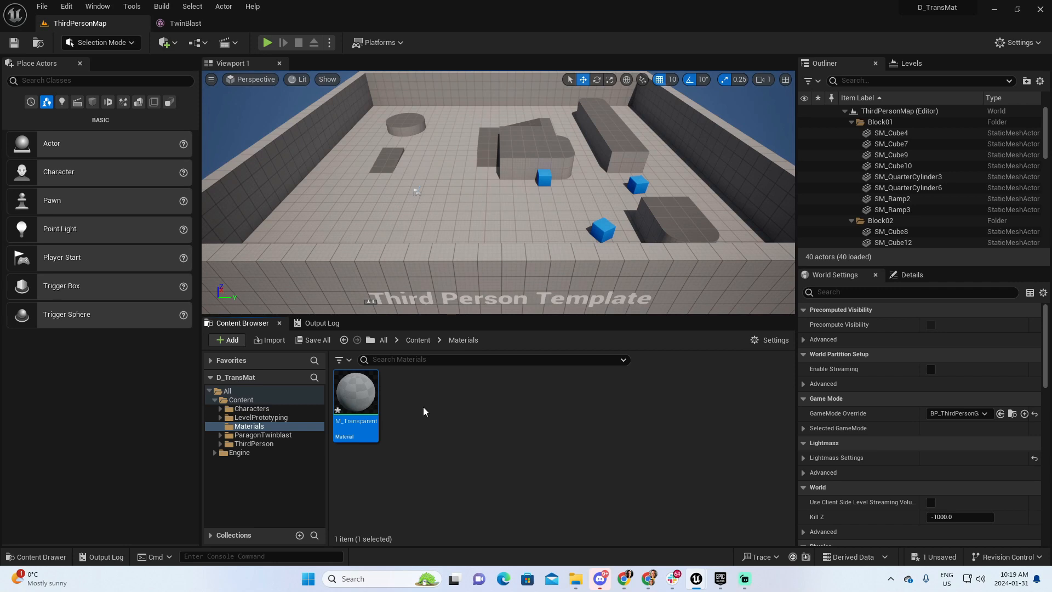
{"action": "mouse_move", "coordinate": [362, 392]}
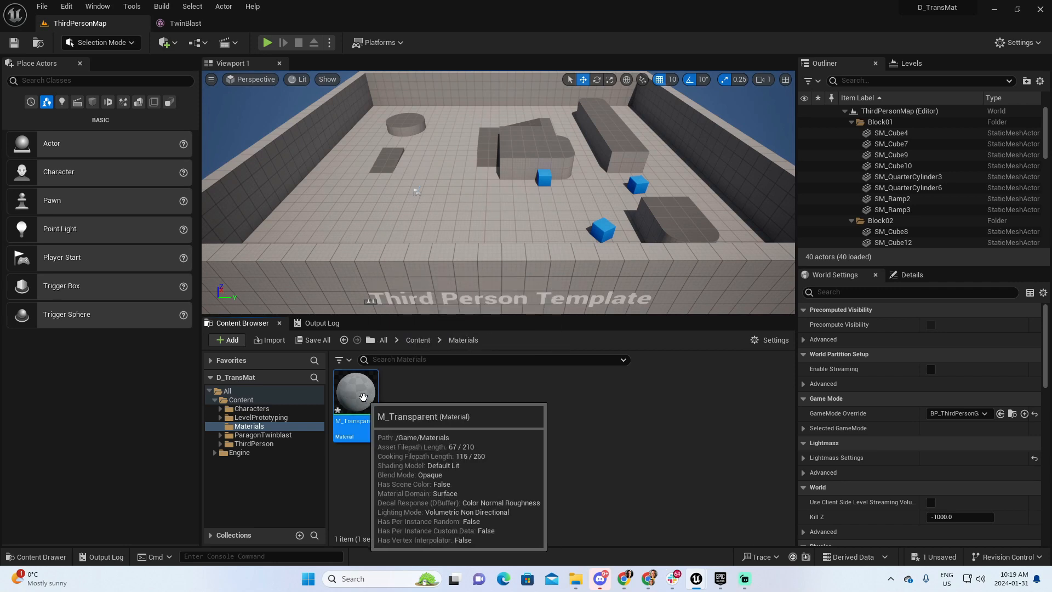
{"action": "double_click", "coordinate": [355, 392]}
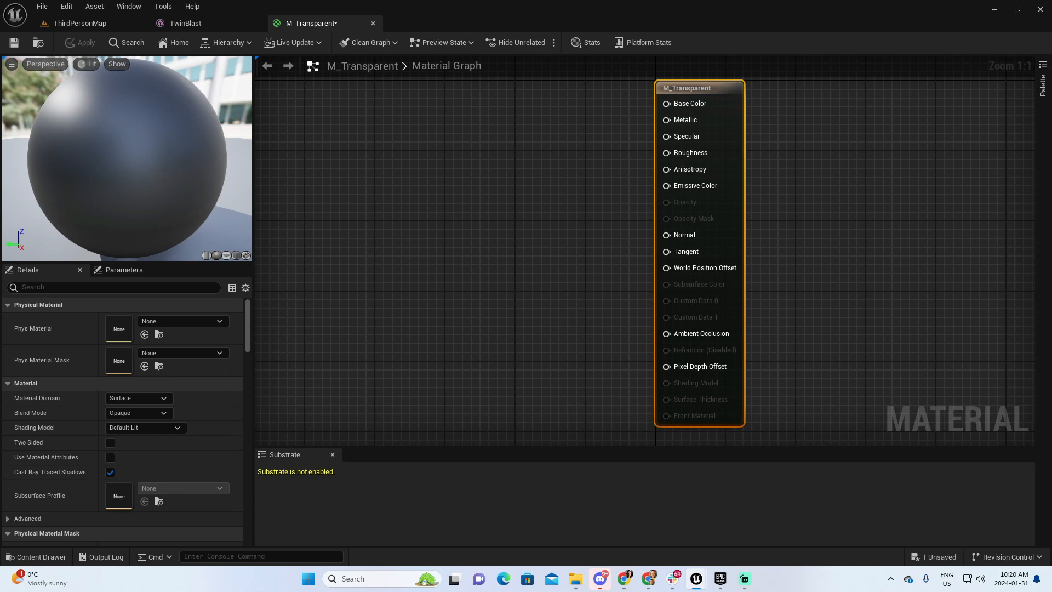
{"action": "mouse_move", "coordinate": [852, 374]}
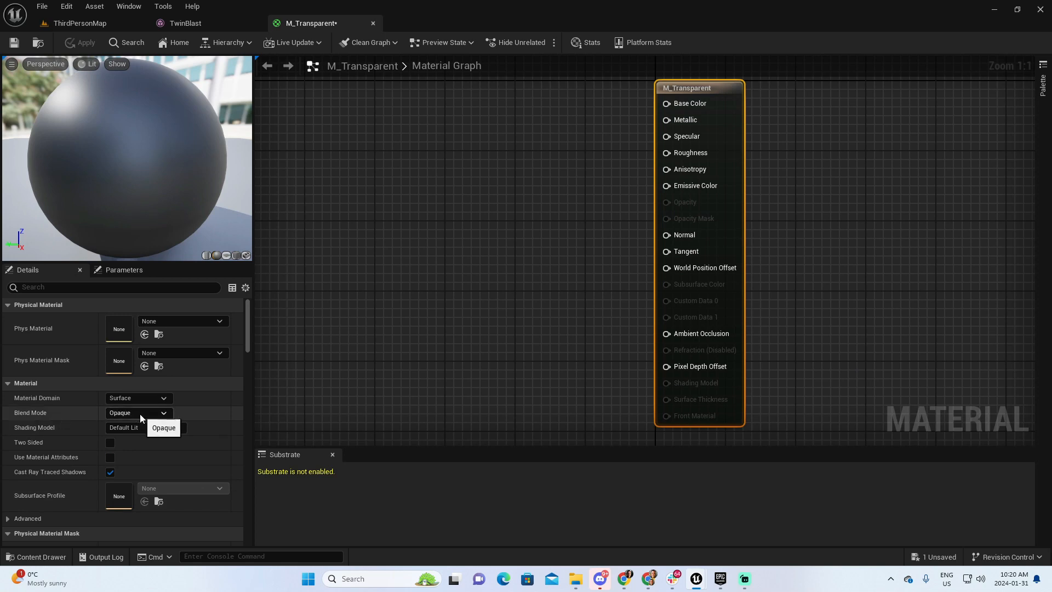
Set Blend Mode to Translucent, feed Opacity a constant 0, and save M_Transparent
{"action": "left_click", "coordinate": [138, 411]}
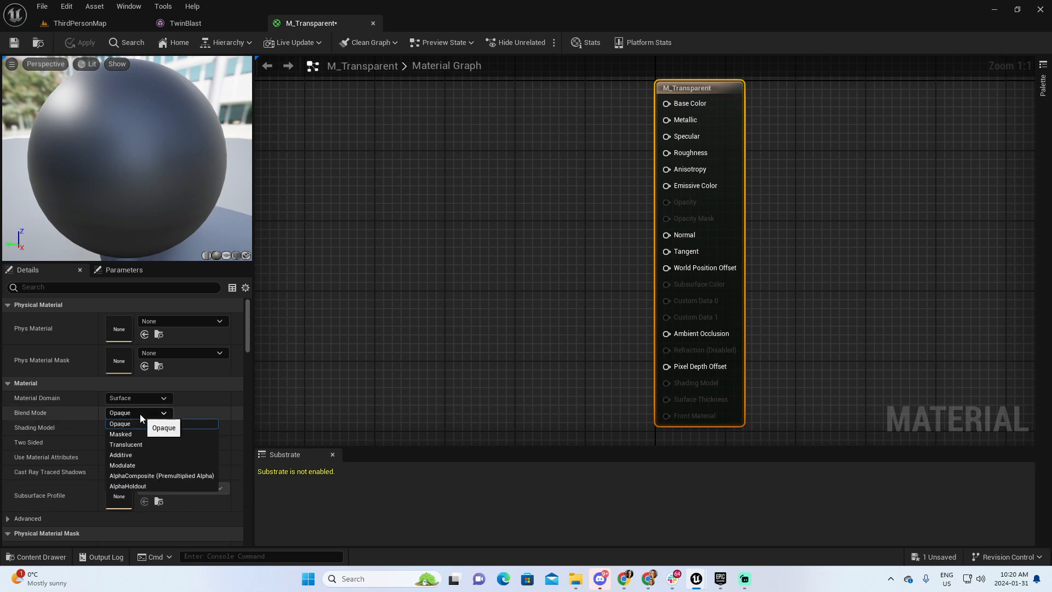
{"action": "left_click", "coordinate": [126, 444]}
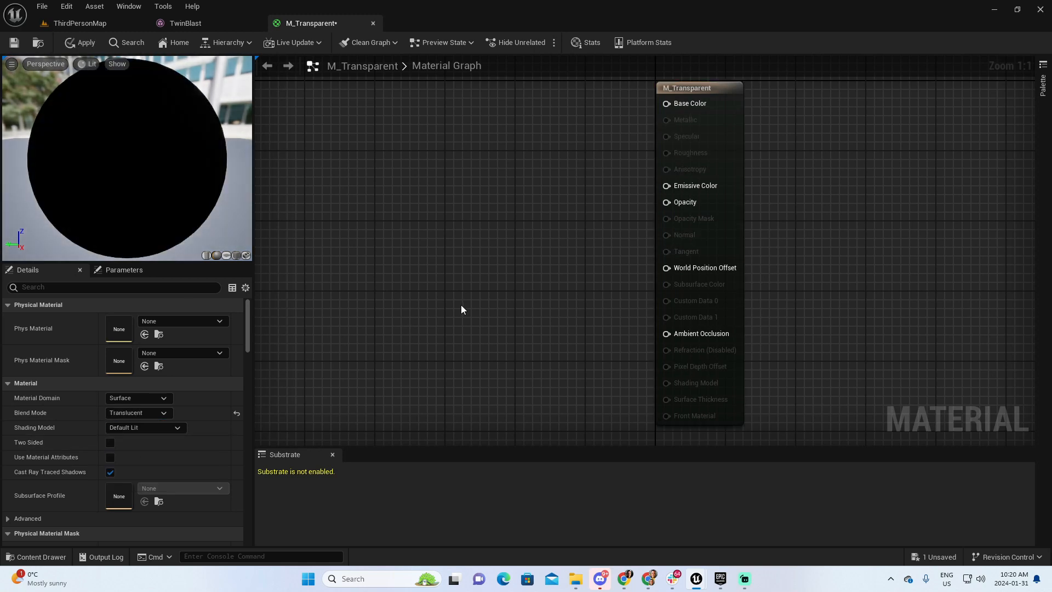
{"action": "mouse_move", "coordinate": [684, 202]}
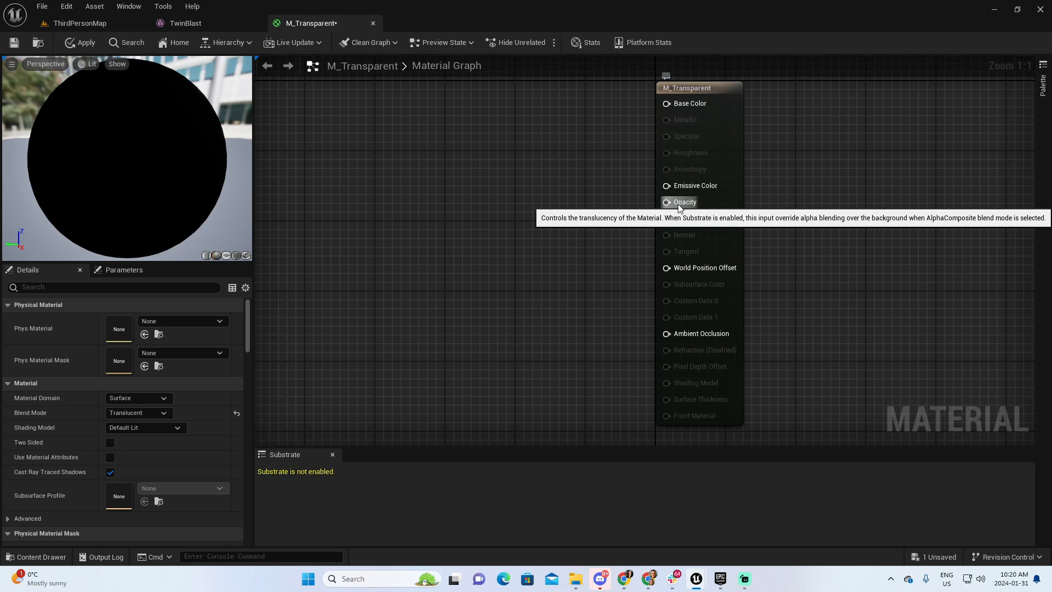
{"action": "mouse_move", "coordinate": [608, 223]}
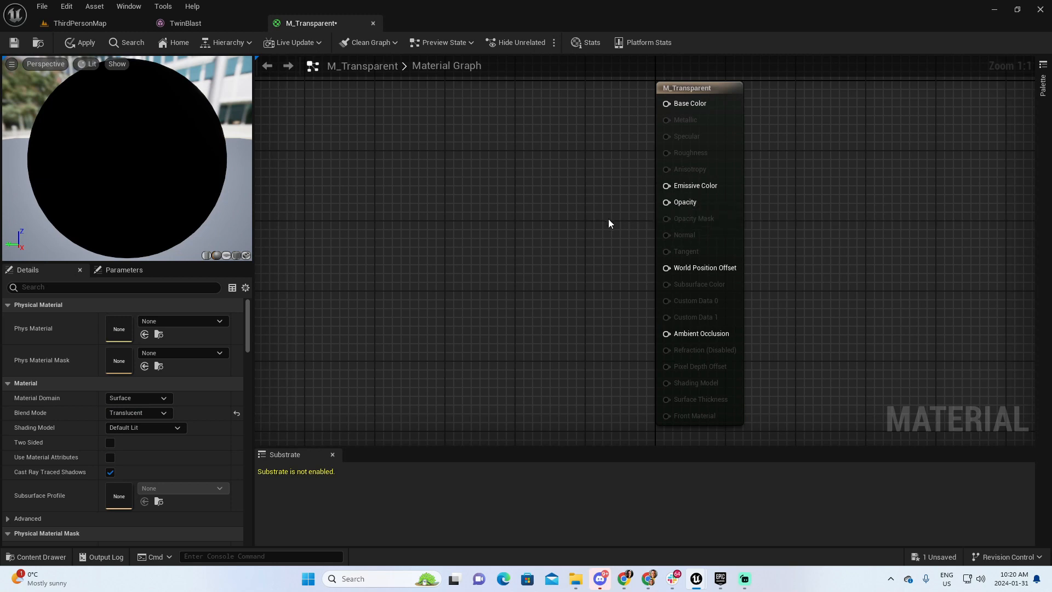
{"action": "mouse_move", "coordinate": [448, 219]}
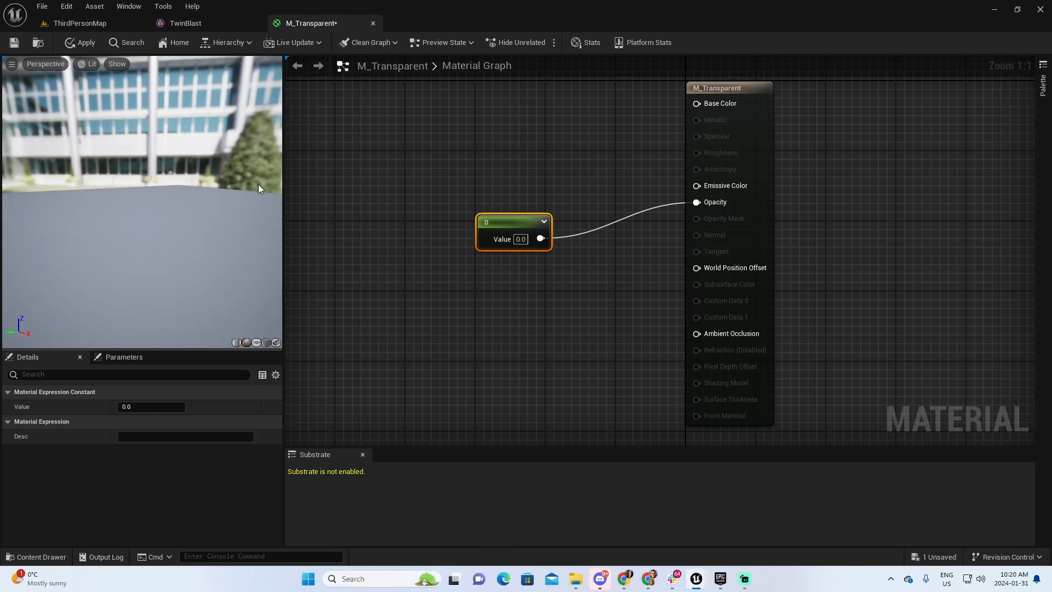
{"action": "mouse_move", "coordinate": [14, 43]}
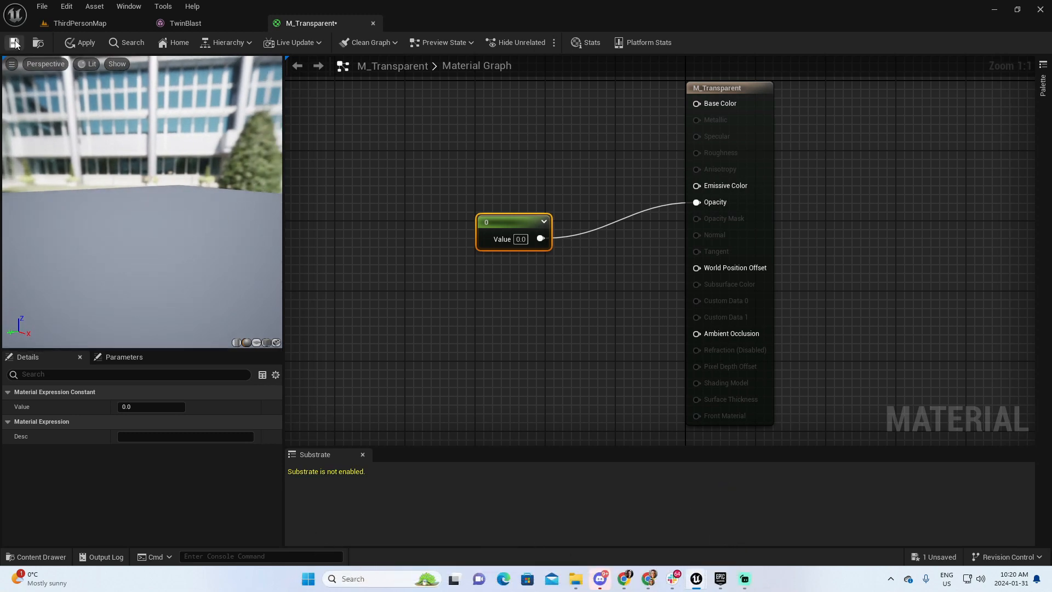
{"action": "left_click", "coordinate": [13, 42]}
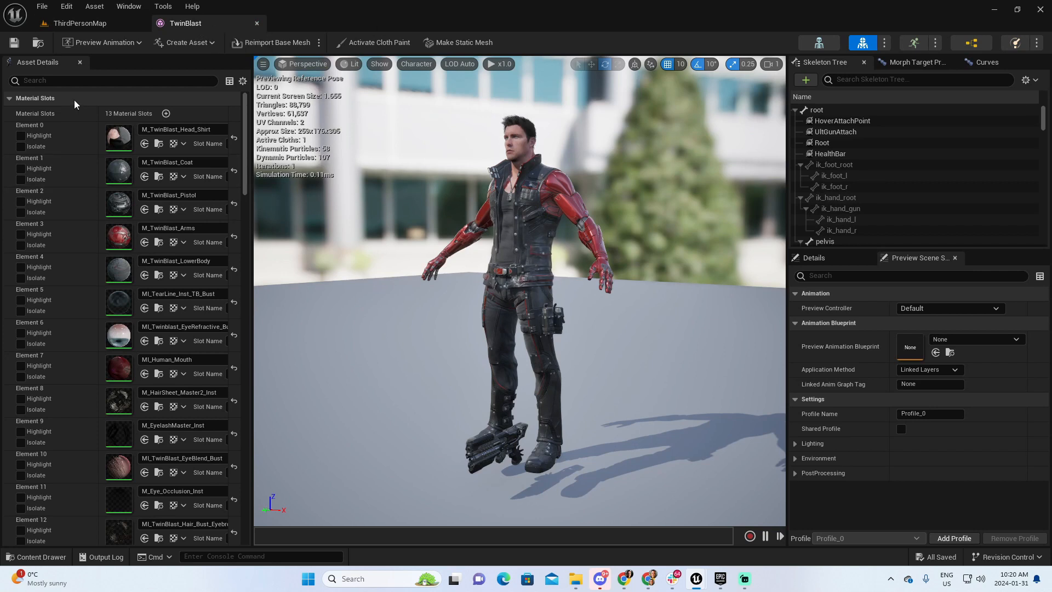
{"action": "mouse_move", "coordinate": [169, 195]}
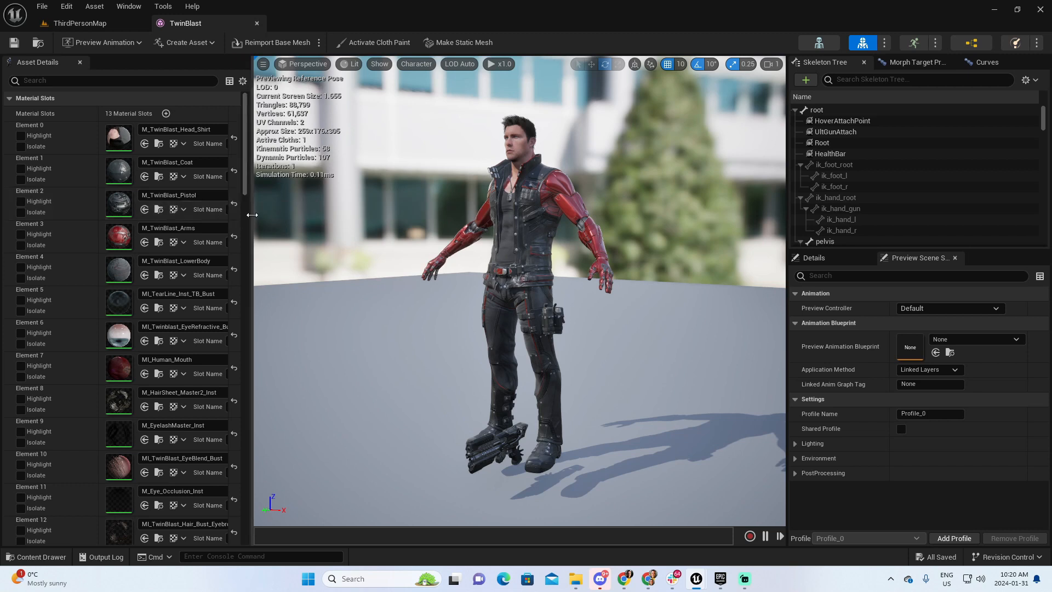
Assign M_Transparent to Element 2 (pistol slot) and save the TwinBlast mesh
{"action": "left_click_drag", "start_coordinate": [253, 214], "coordinate": [306, 215]}
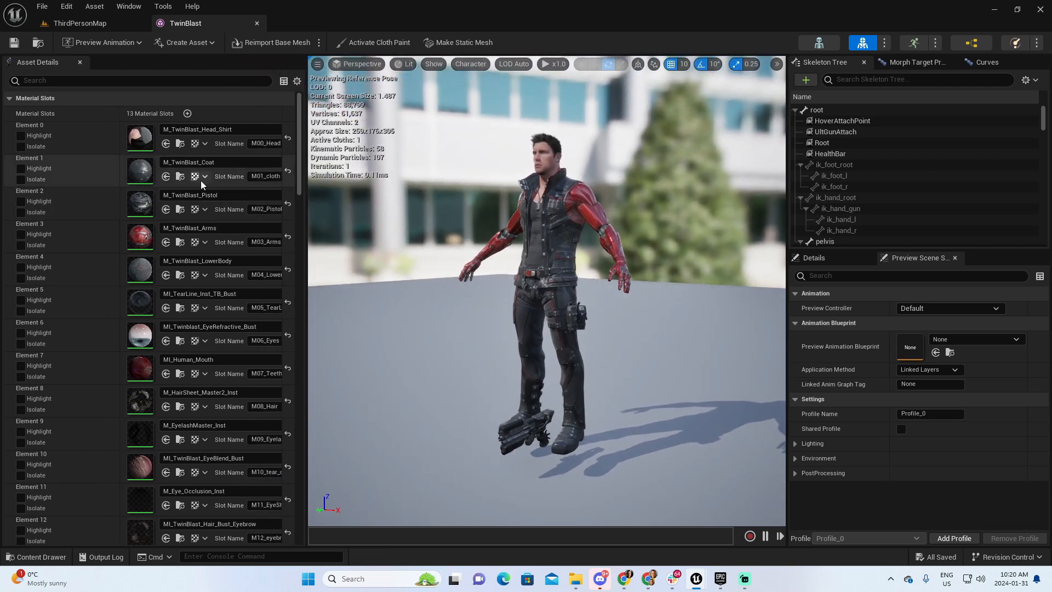
{"action": "left_click", "coordinate": [204, 208]}
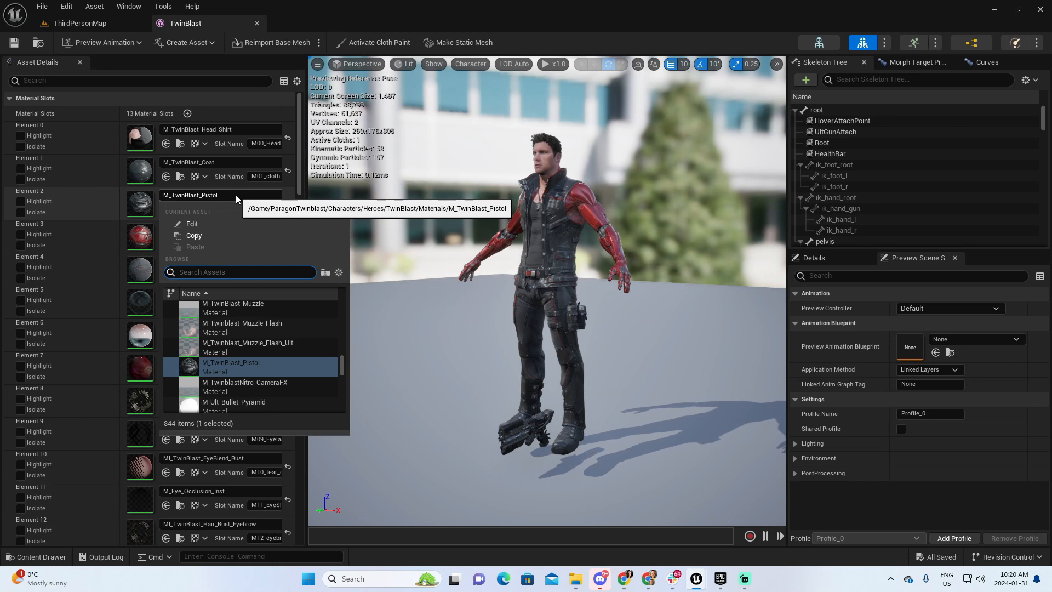
{"action": "type", "text": "M_trans"}
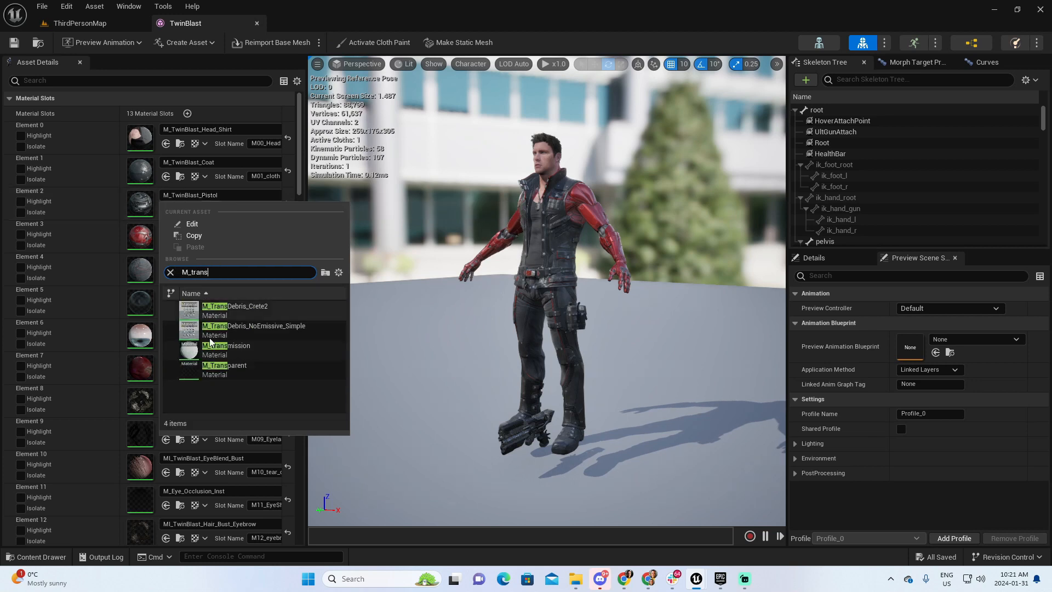
{"action": "left_click", "coordinate": [224, 365]}
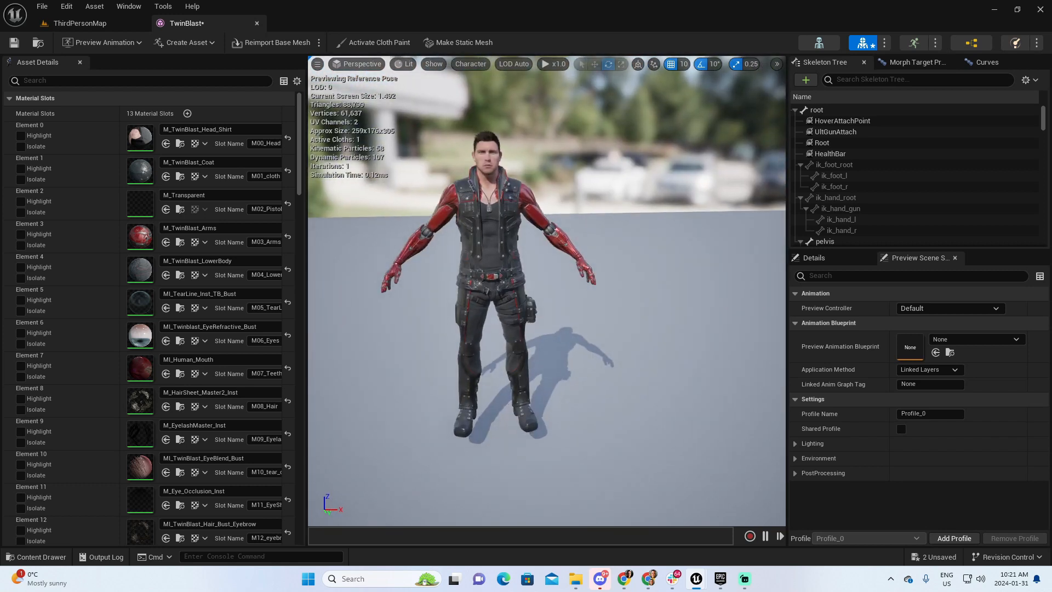
{"action": "mouse_move", "coordinate": [416, 387]}
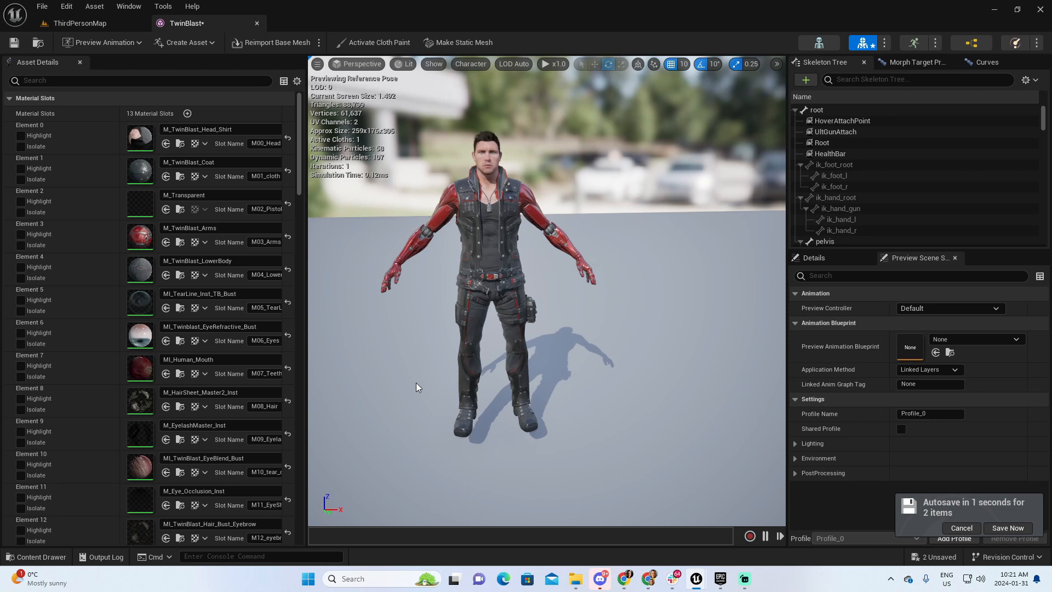
{"action": "left_click", "coordinate": [1006, 526]}
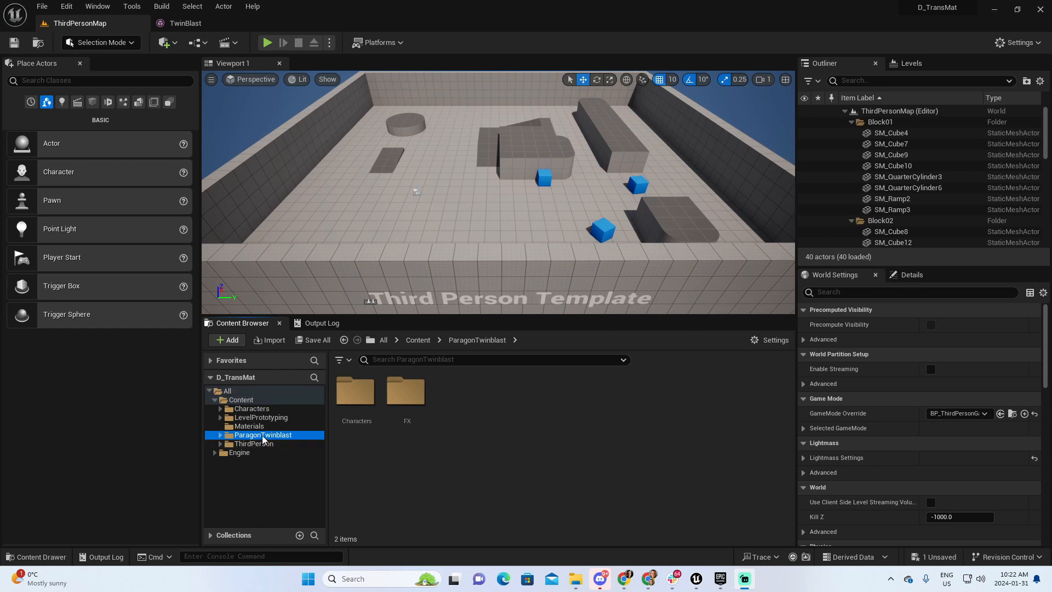
Navigate into TwinBlast's Animations folder and load the Jog_Fwd animation in the animation editor
{"action": "left_click", "coordinate": [220, 434]}
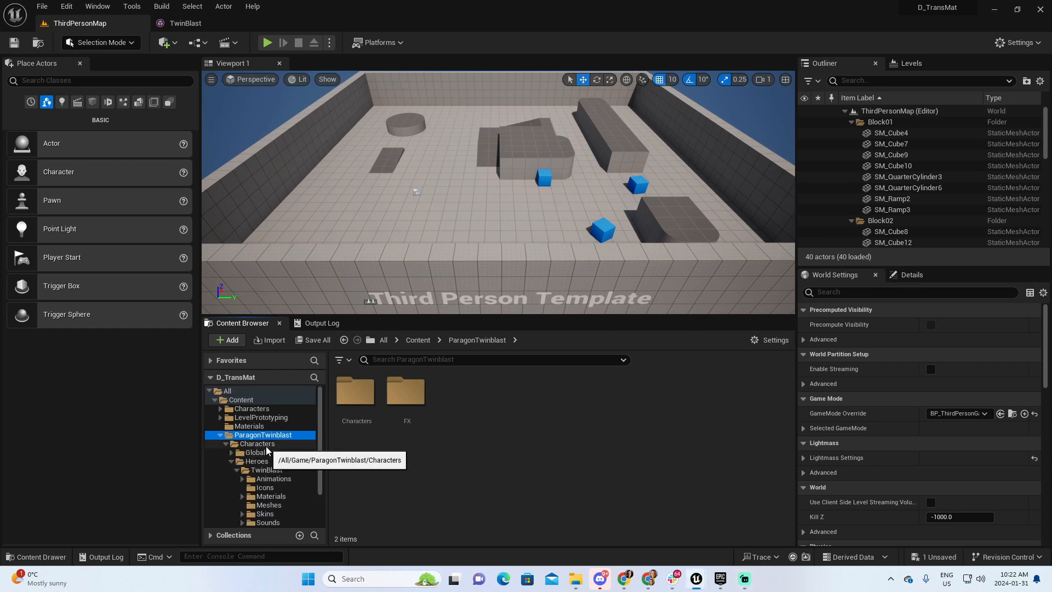
{"action": "left_click", "coordinate": [273, 480]}
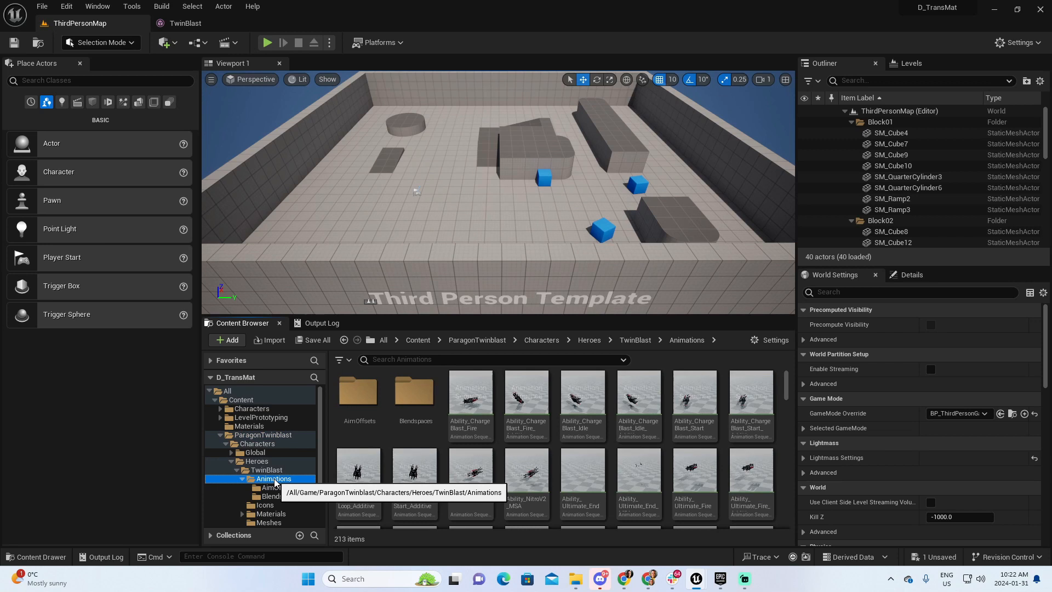
{"action": "mouse_move", "coordinate": [541, 339]}
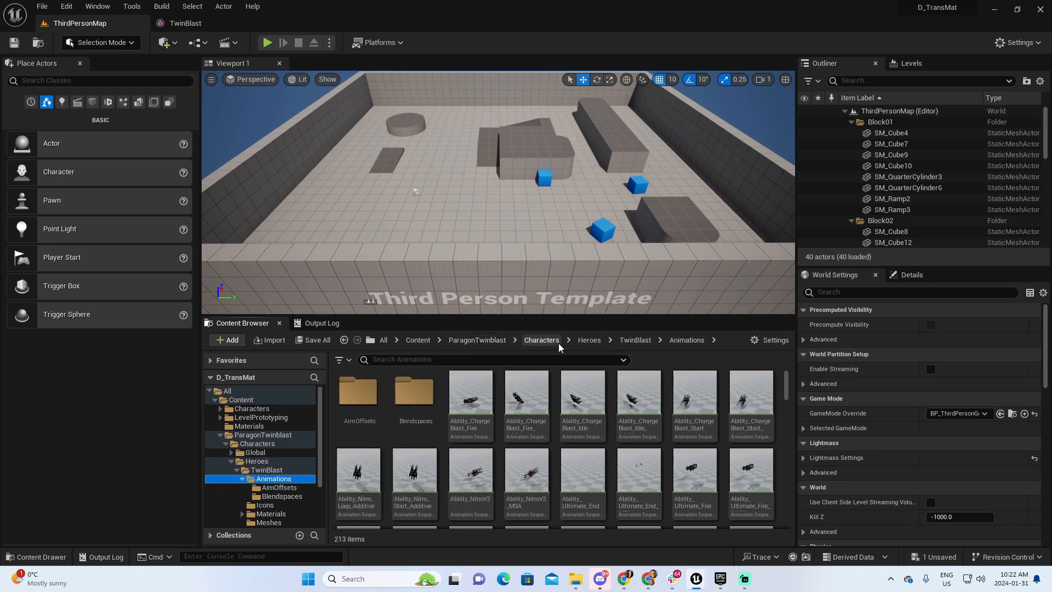
{"action": "mouse_move", "coordinate": [686, 341]}
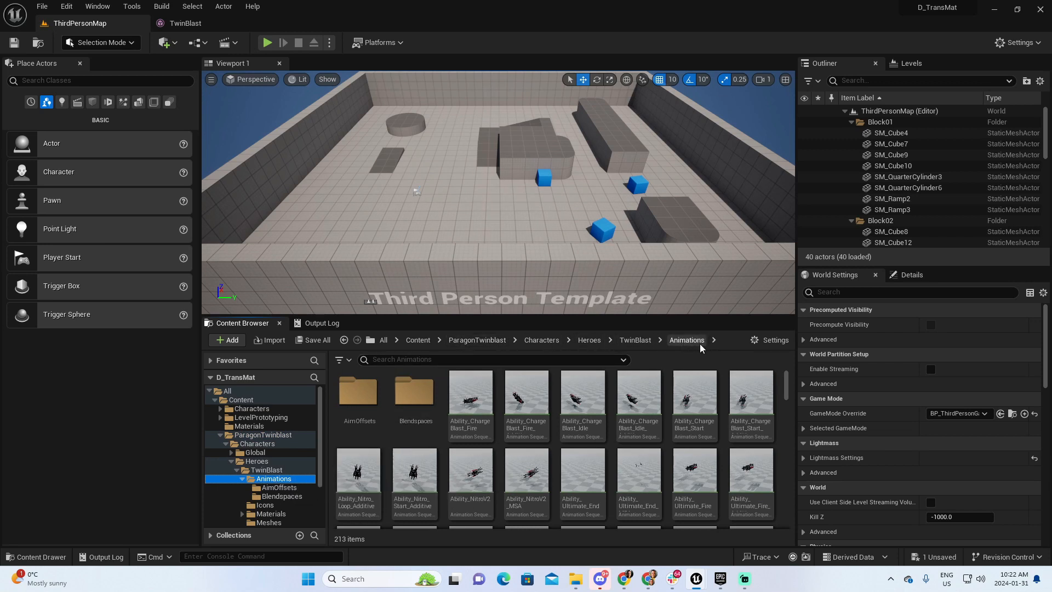
{"action": "scroll", "scroll_direction": "down", "scroll_amount": 3}
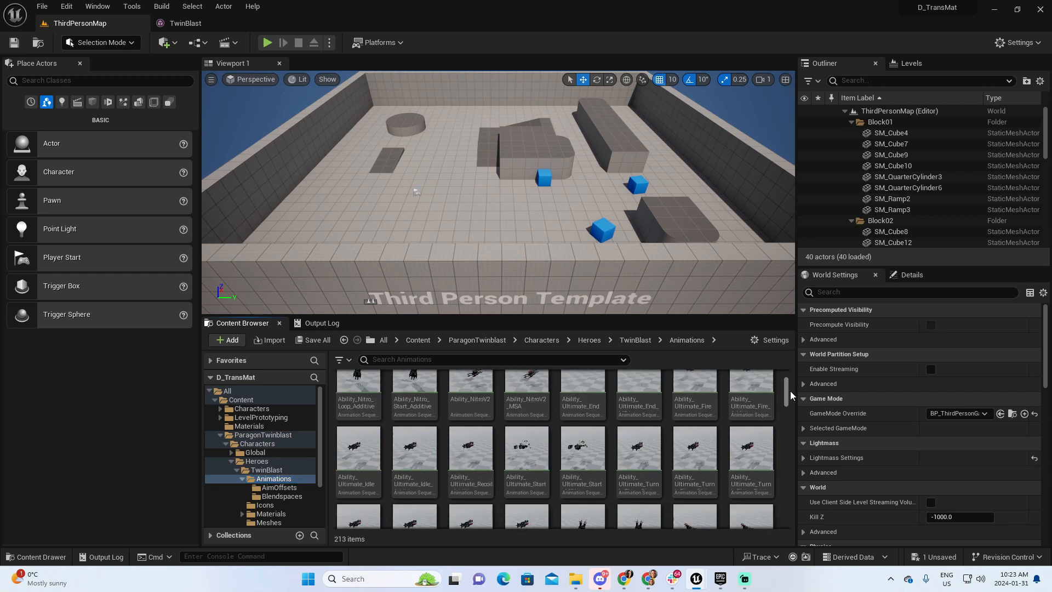
{"action": "scroll", "scroll_direction": "down", "scroll_amount": 3}
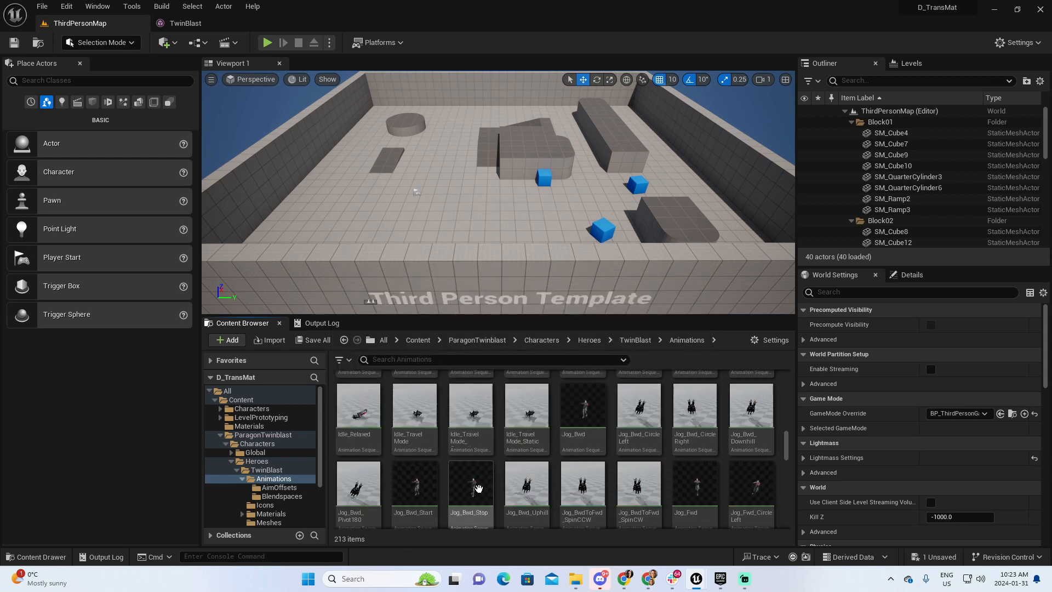
{"action": "mouse_move", "coordinate": [469, 483]}
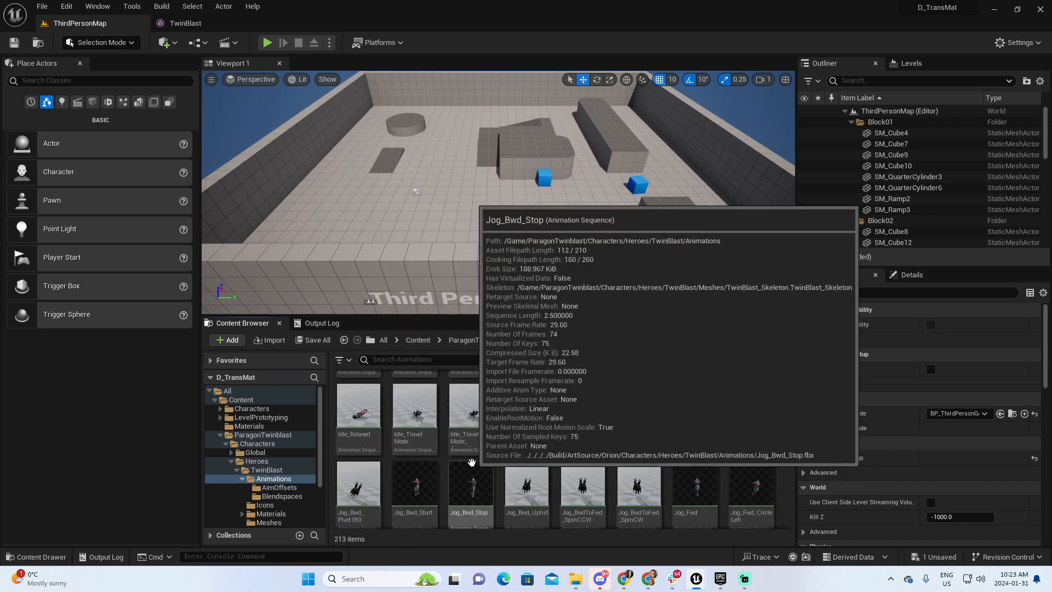
{"action": "left_click", "coordinate": [694, 487]}
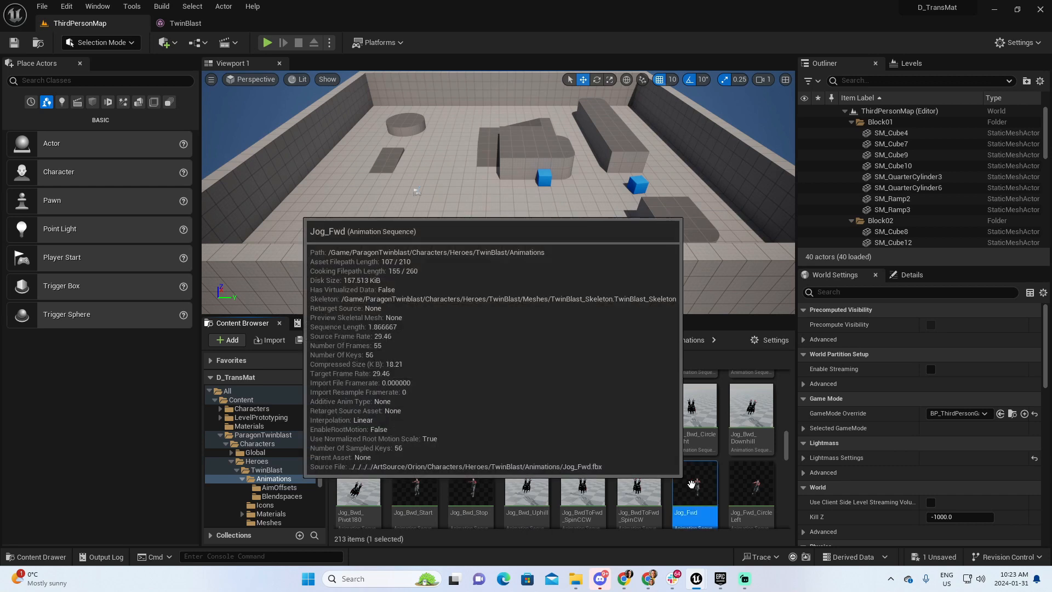
{"action": "double_click", "coordinate": [694, 487]}
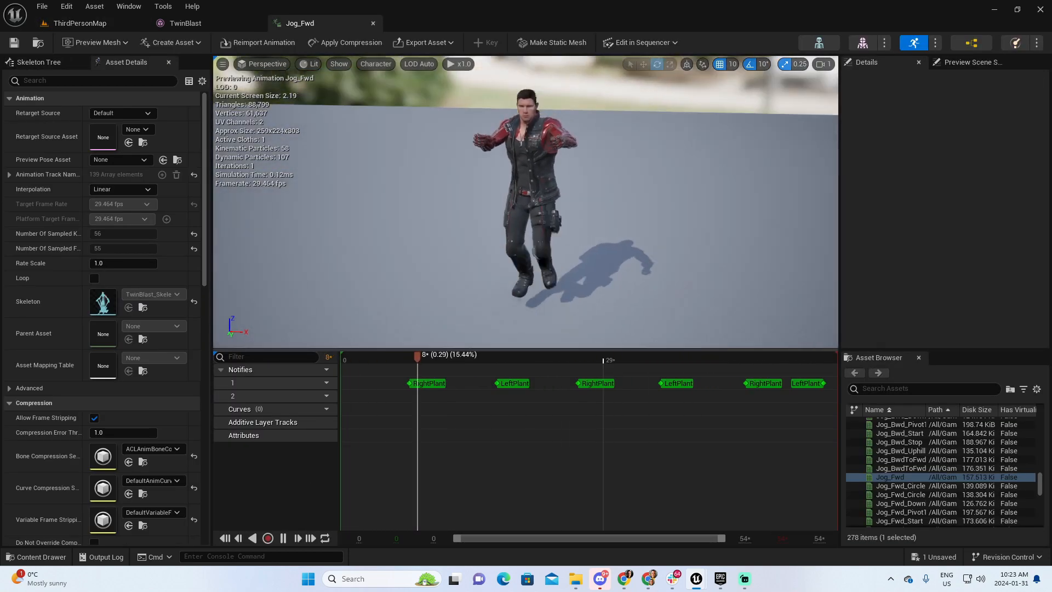